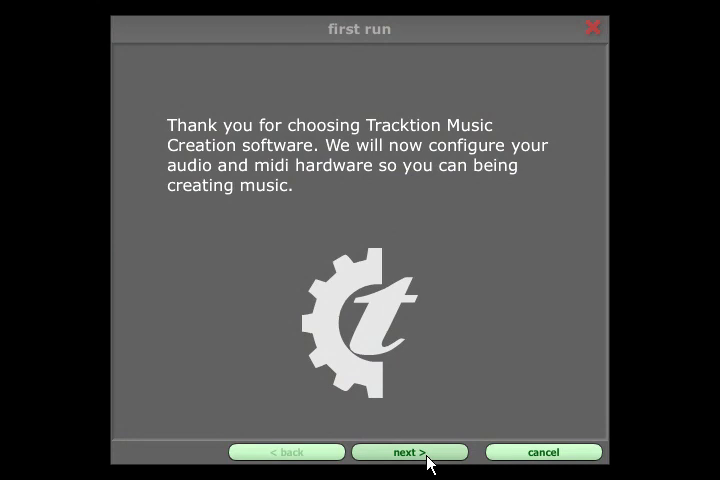
Pass the welcome page and keep M-Audio Delta ASIO as the wave device
click(409, 451)
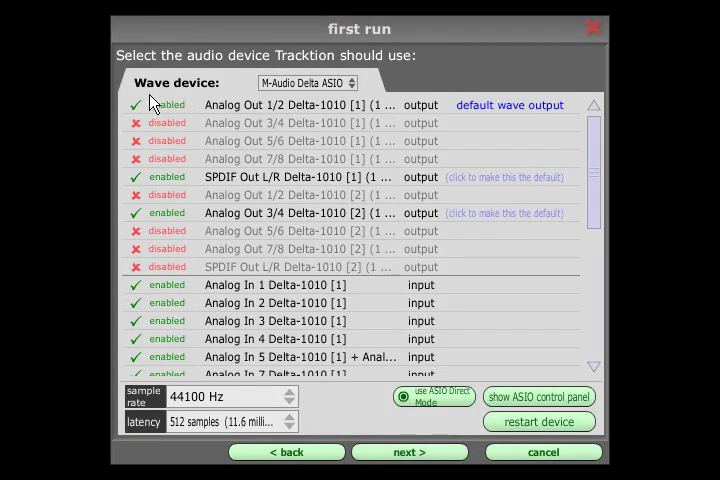
mouse_move(245, 85)
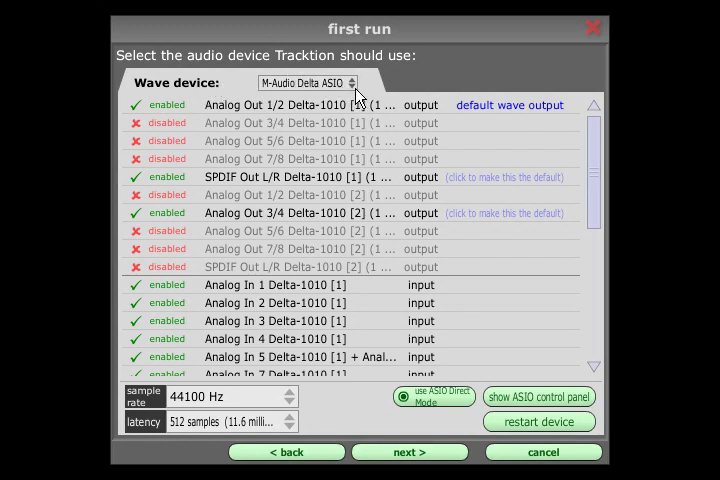
mouse_move(349, 90)
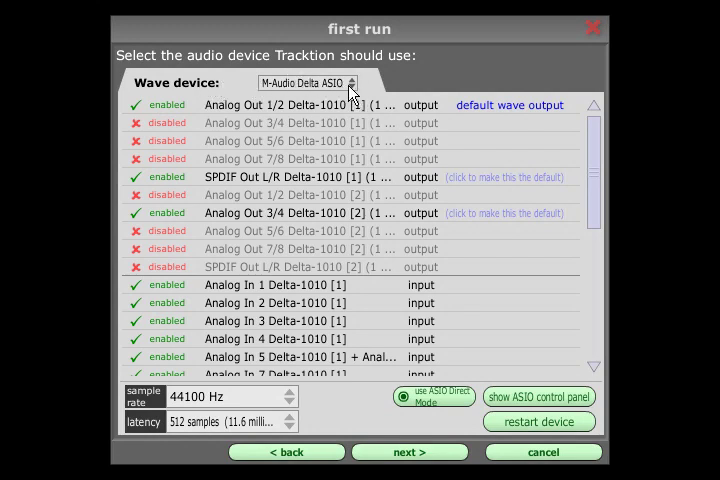
click(306, 82)
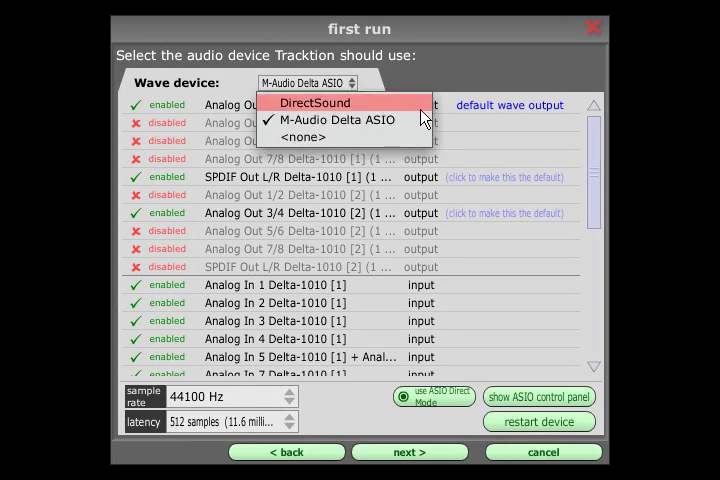
mouse_move(340, 120)
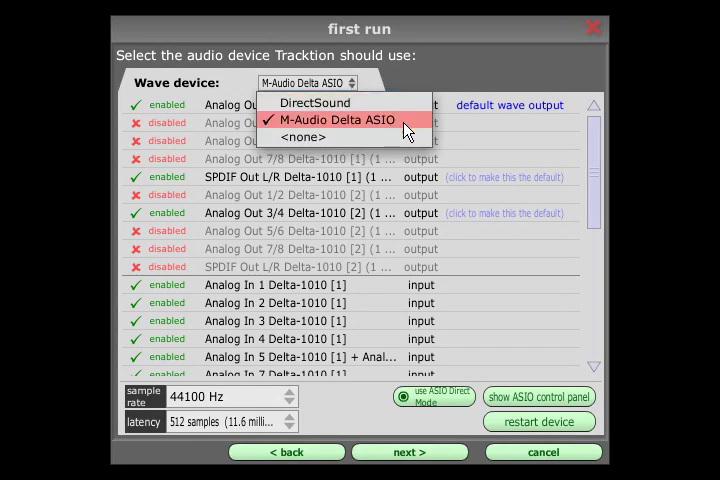
click(340, 120)
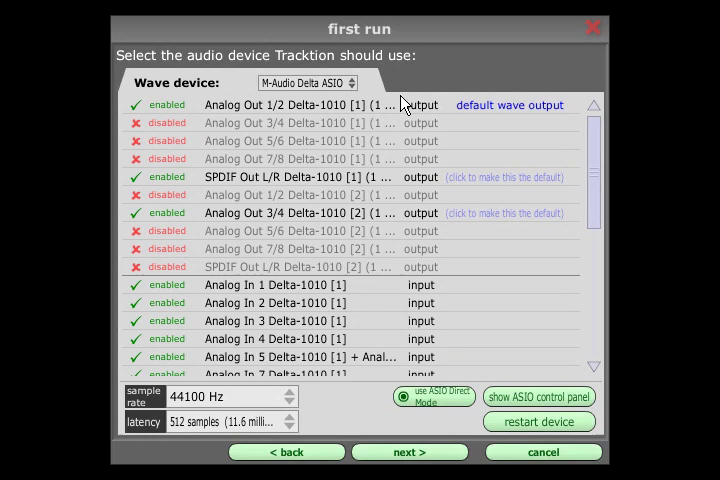
mouse_move(403, 103)
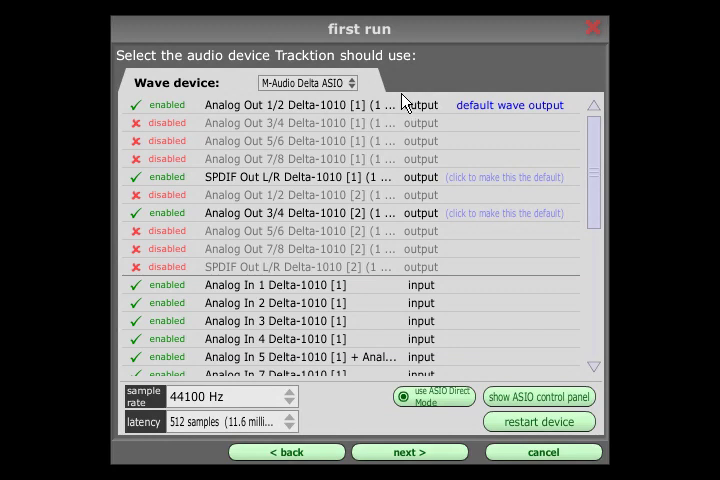
click(167, 122)
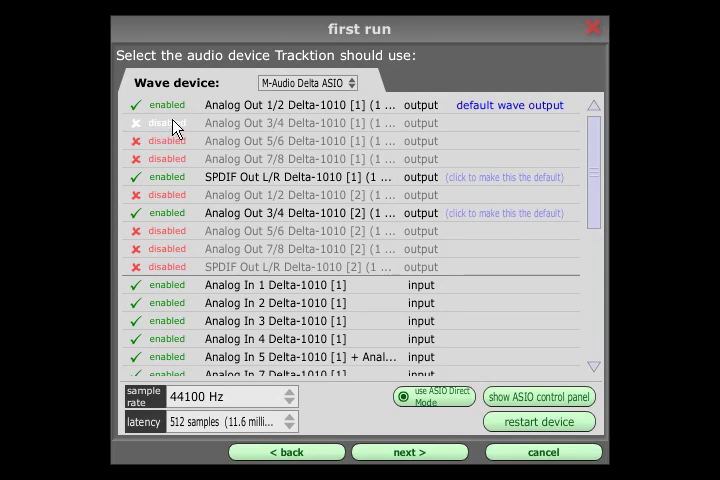
Scroll the device list and disable Analog Out 3/4 Delta-1010 [2]
scroll(down, 3)
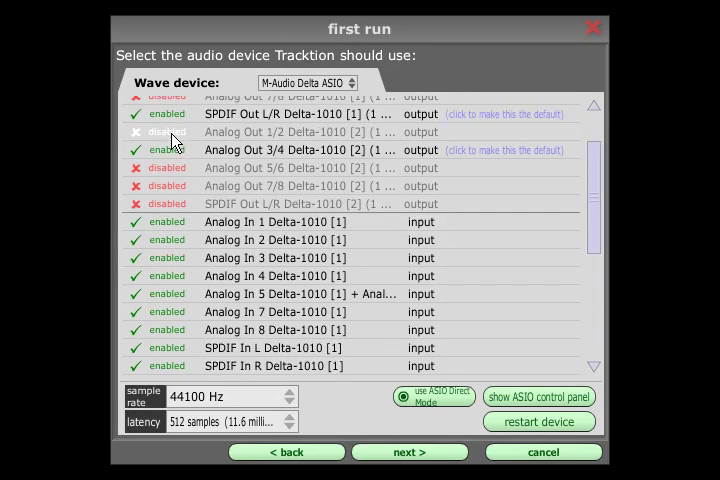
scroll(down, 3)
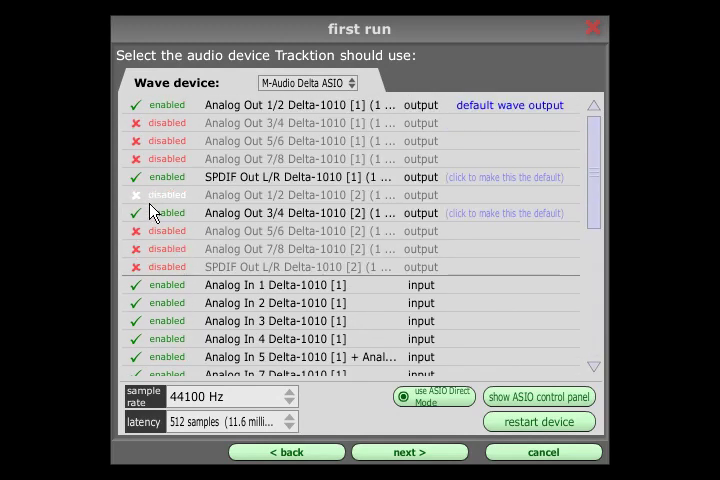
click(166, 212)
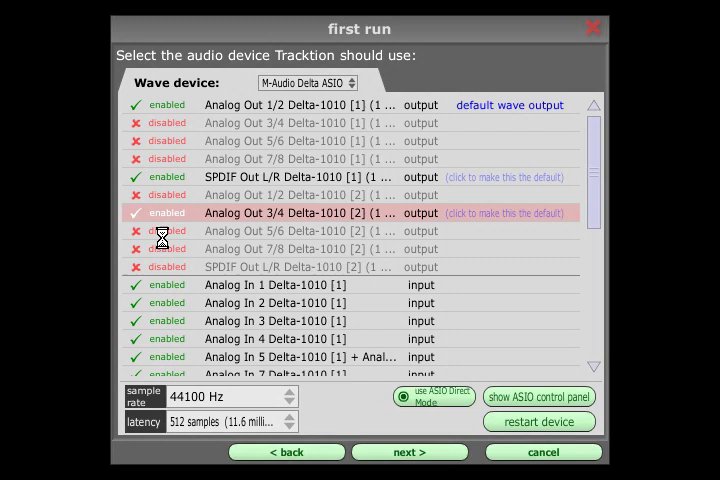
click(167, 212)
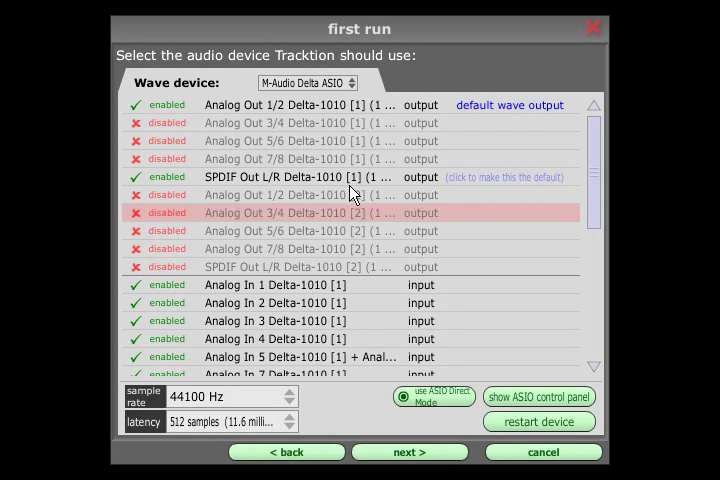
mouse_move(490, 115)
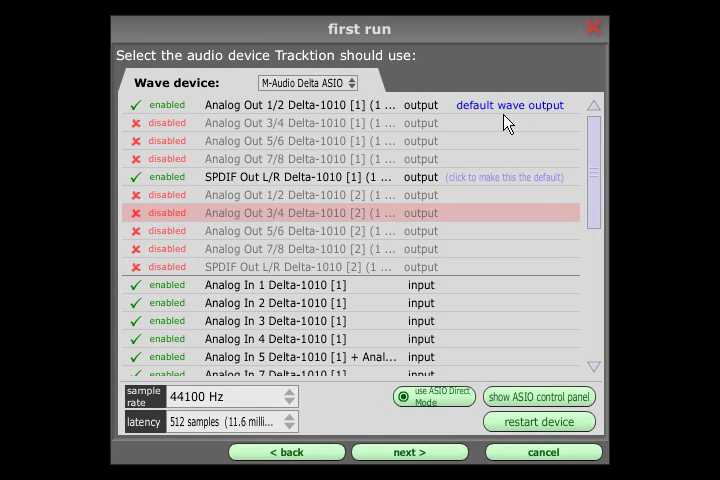
mouse_move(510, 127)
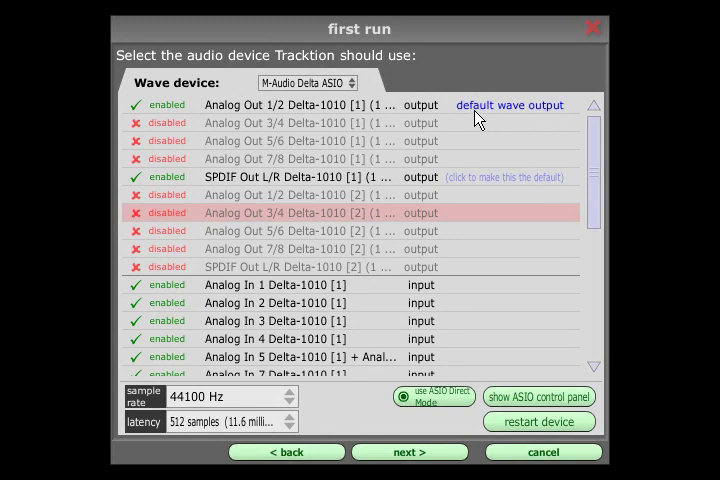
mouse_move(433, 120)
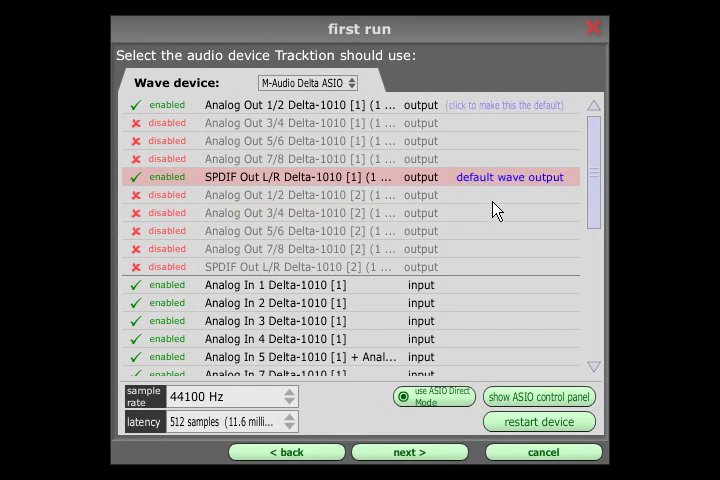
Make Analog Out 1/2 [1] the default output, trying other sample rates before 44100 Hz
click(510, 105)
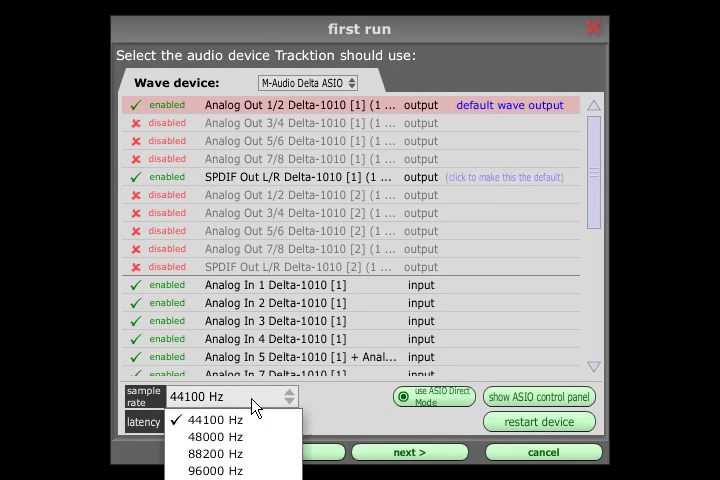
mouse_move(215, 419)
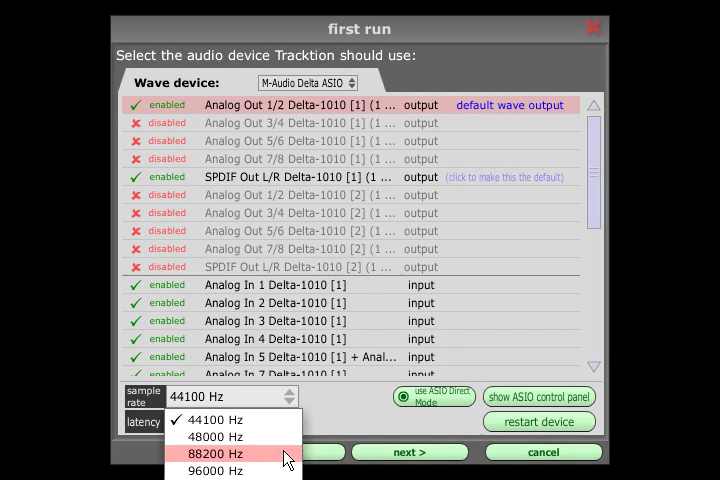
click(213, 454)
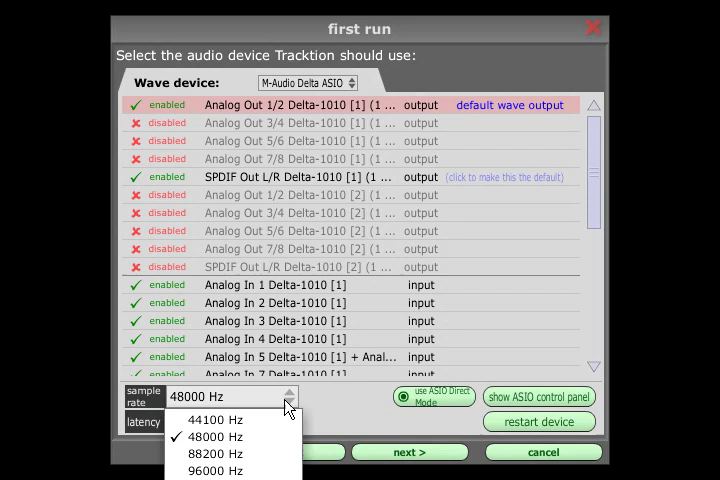
mouse_move(213, 419)
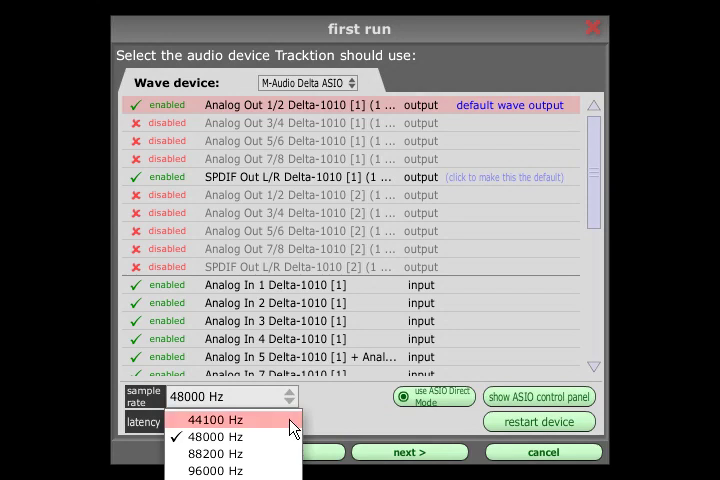
click(211, 419)
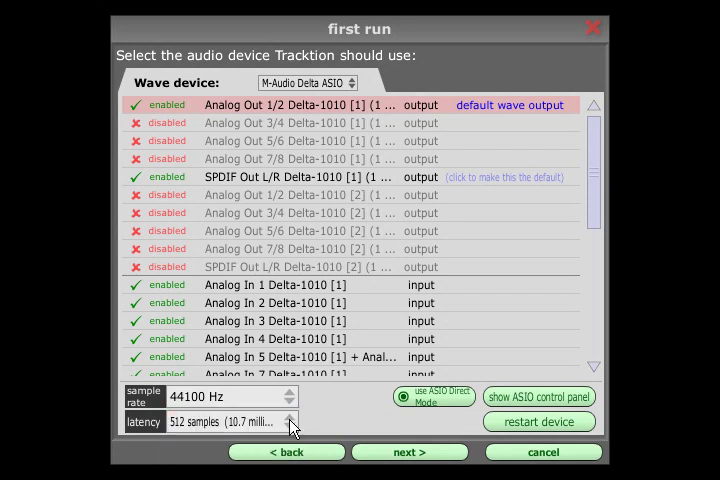
click(292, 427)
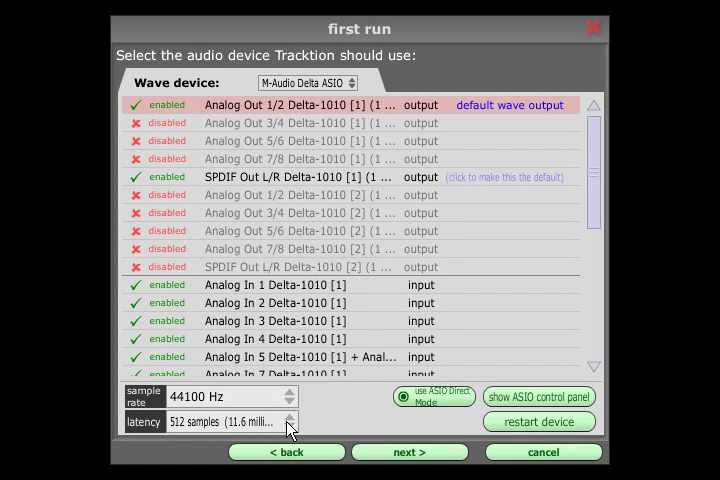
click(230, 421)
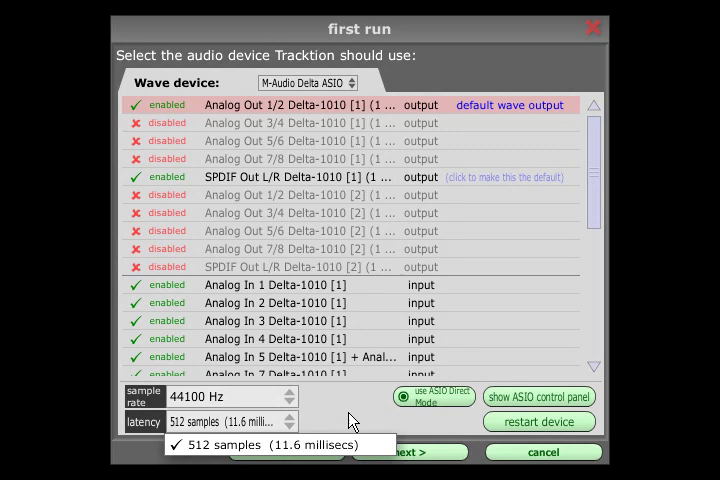
mouse_move(360, 420)
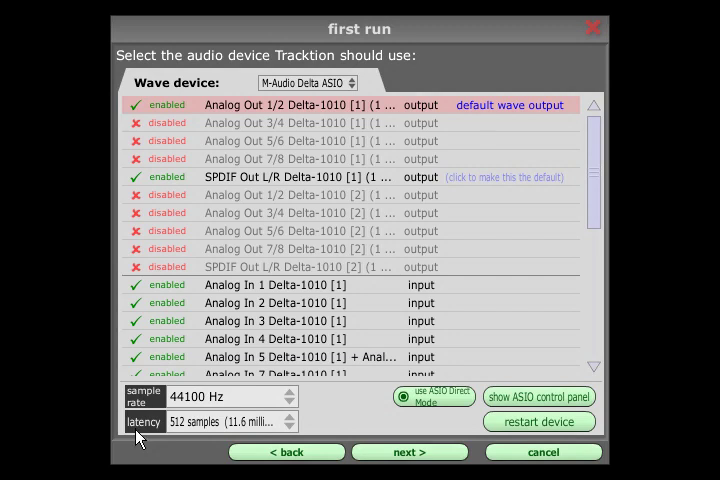
mouse_move(138, 438)
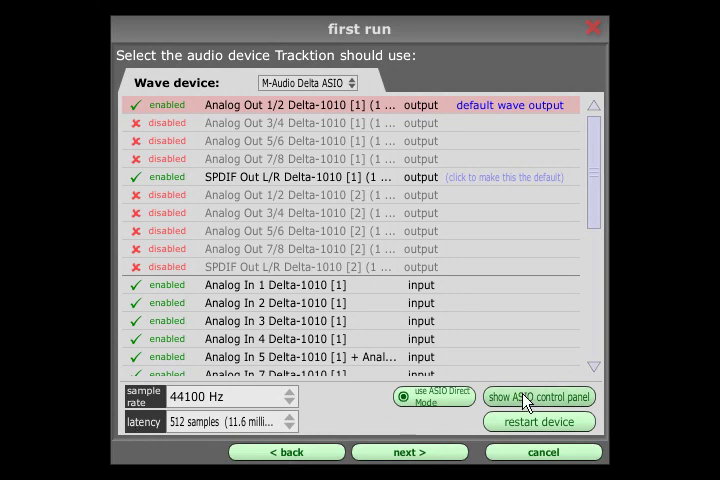
Set the Delta Control Panel DMA buffer size to 256 samples and dismiss the notice
click(538, 397)
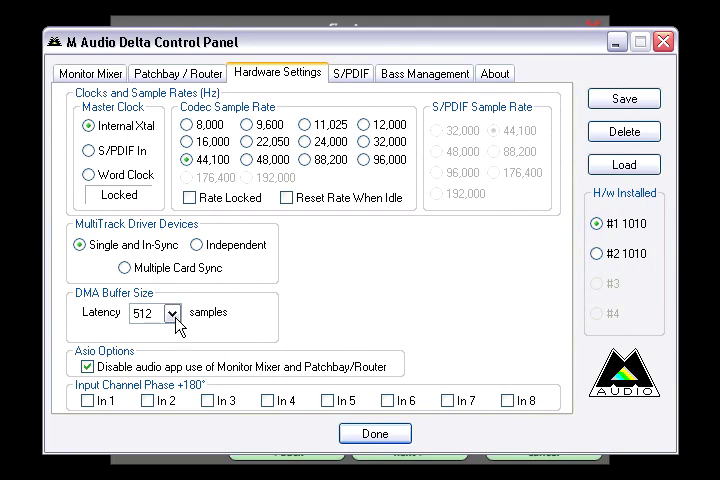
click(175, 313)
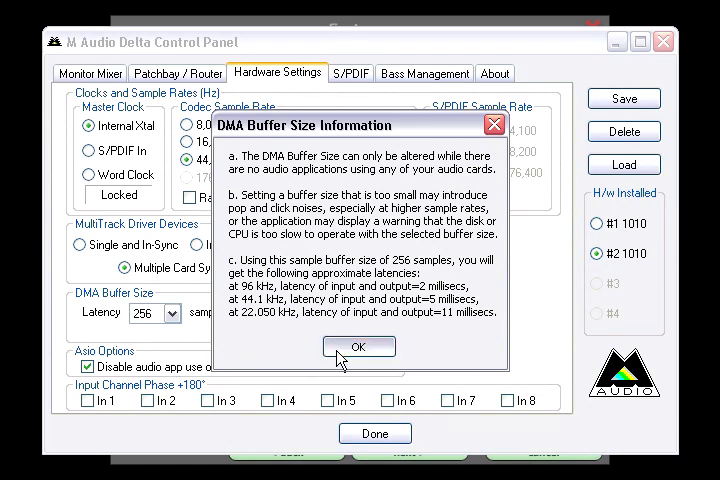
click(358, 346)
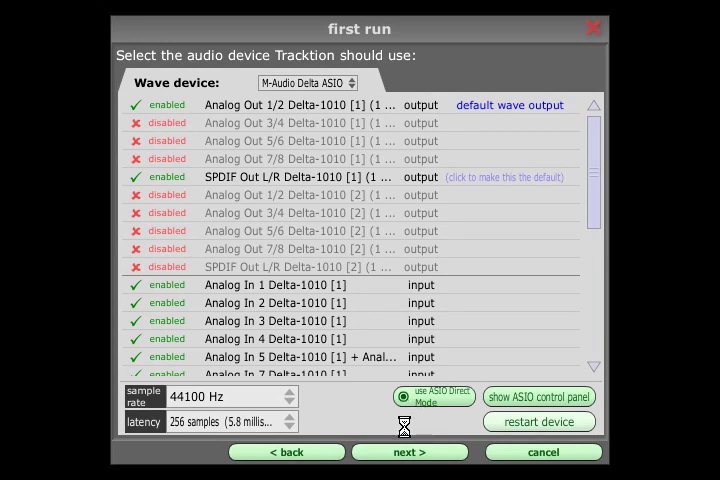
mouse_move(405, 434)
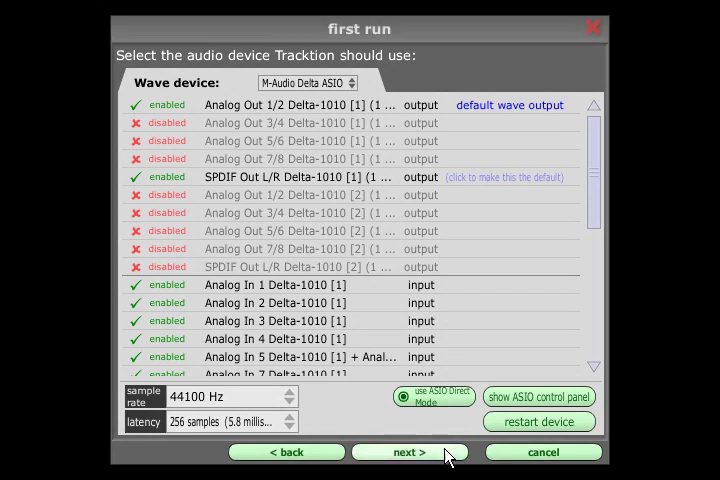
Enable Microsoft GS Wavetable SW Synth and make it the default MIDI output
click(409, 452)
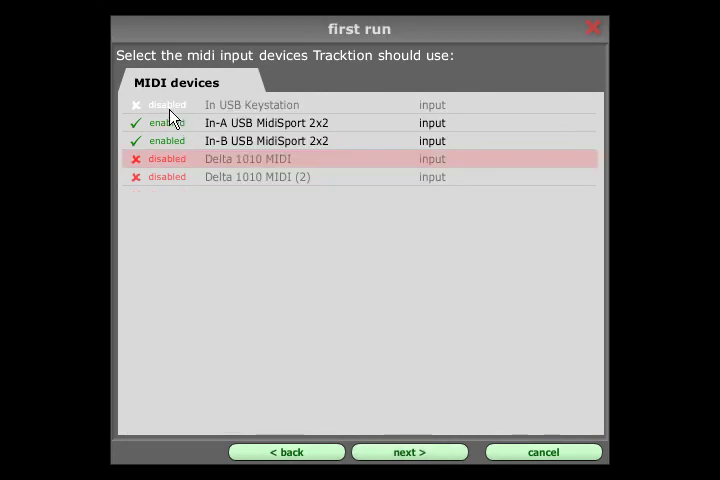
click(167, 104)
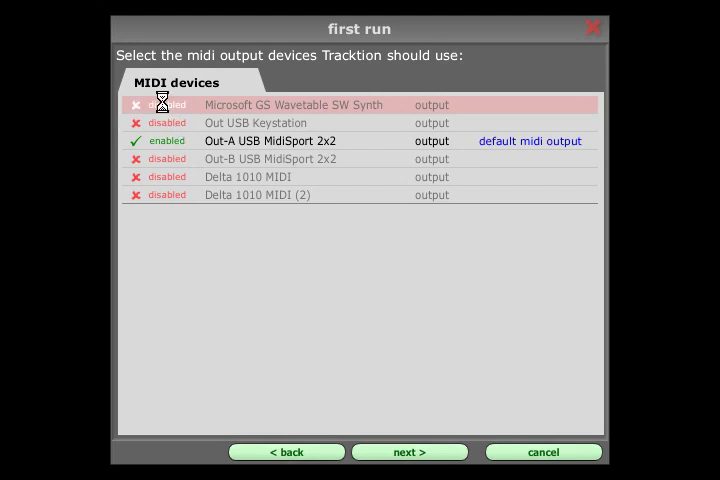
click(150, 105)
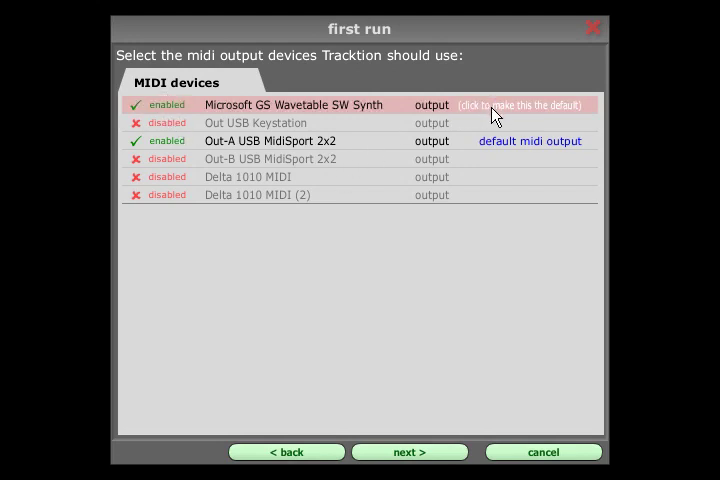
click(525, 105)
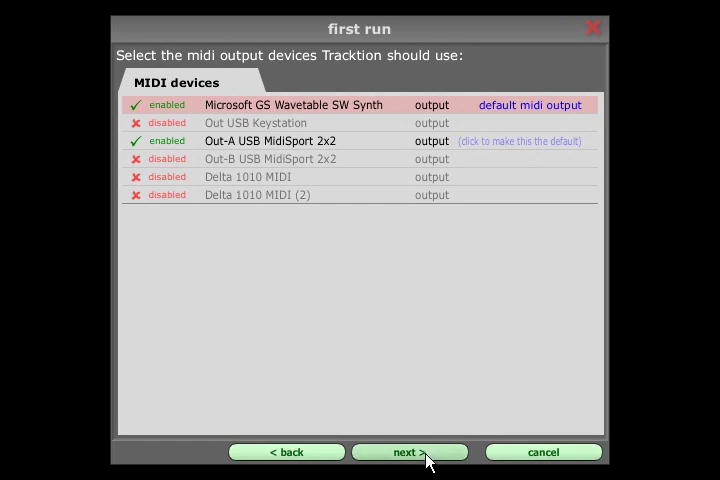
Advance past the MIDI output and unlock pages, staying in demo mode
click(409, 452)
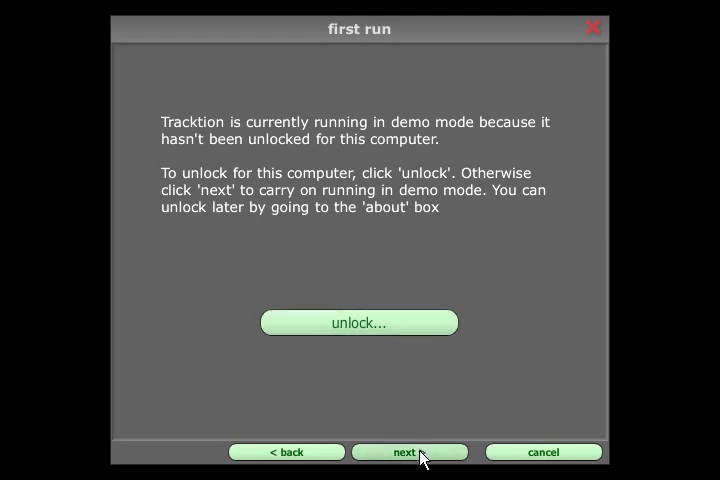
click(409, 451)
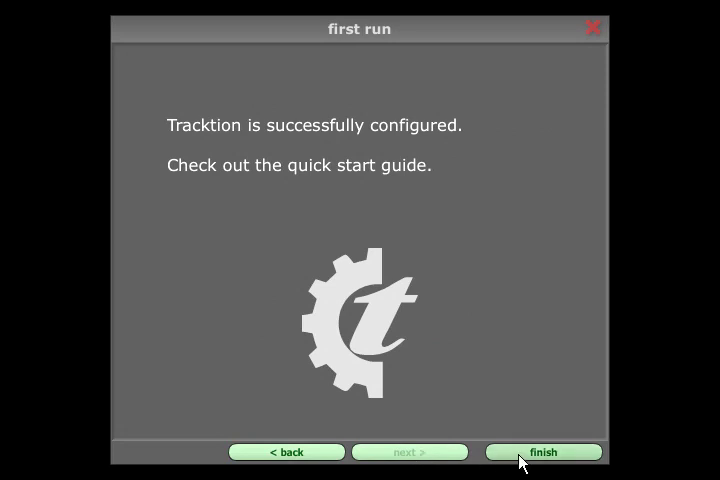
mouse_move(528, 460)
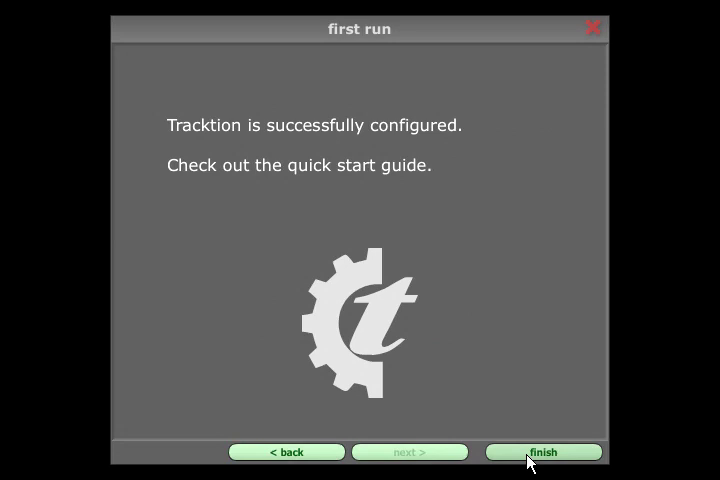
Finish setup, alias Analog In 5 + 6 as 'Onyx 5 + 6', then view MIDI settings and projects
click(543, 451)
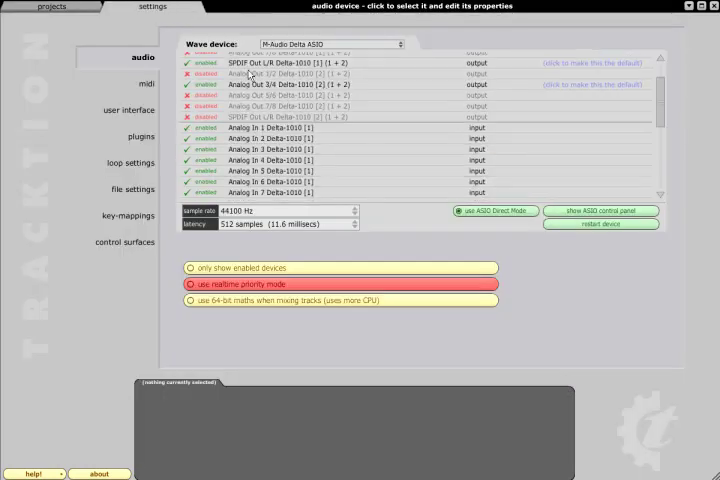
scroll(down, 3)
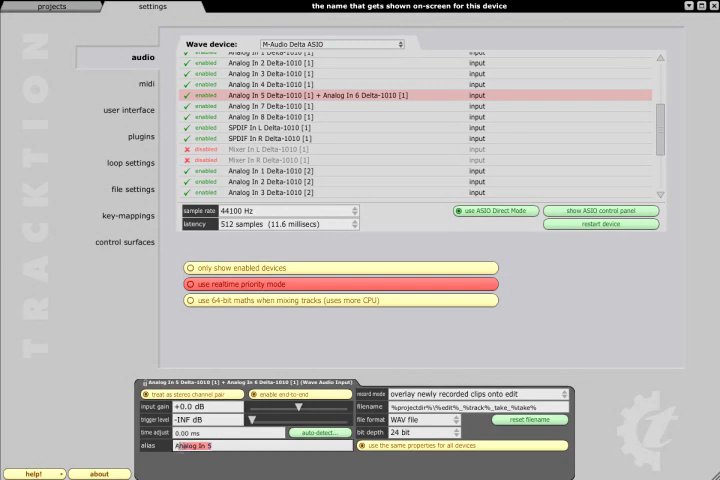
text(Onyx 5 + 6)
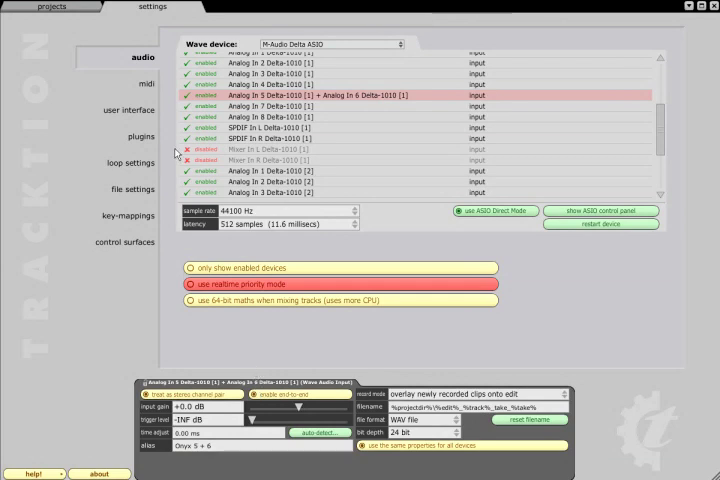
click(128, 84)
text(MIDI Keys)
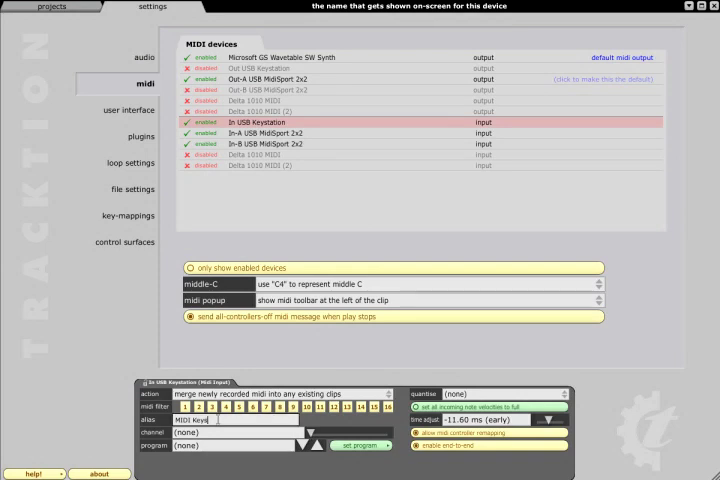
click(52, 6)
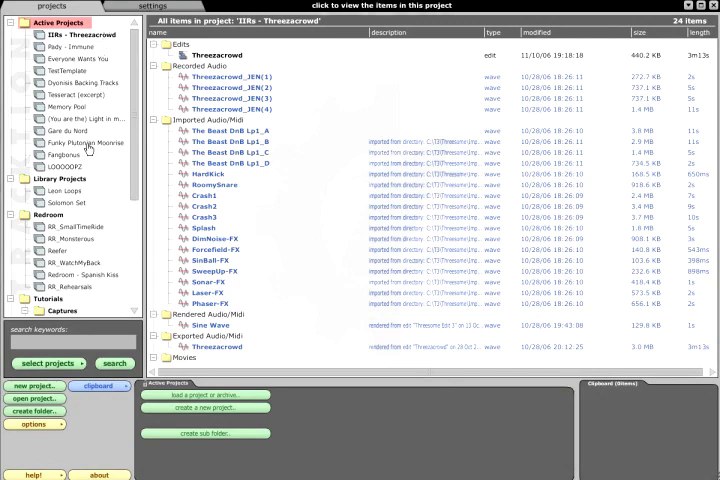
Select SweepUp-FX under Imported Audio/Midi to show its waveform and details
click(54, 179)
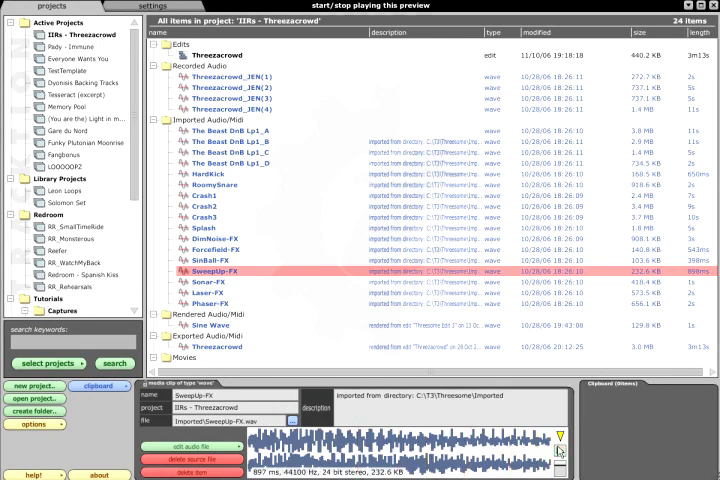
Play a preview of the SweepUp-FX sample
click(217, 54)
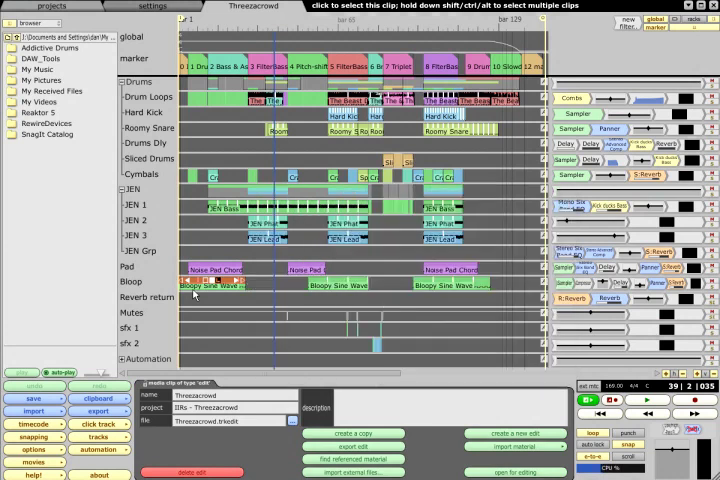
Copy a track, then close Threezacrowd without saving to open the Immune edit
click(150, 298)
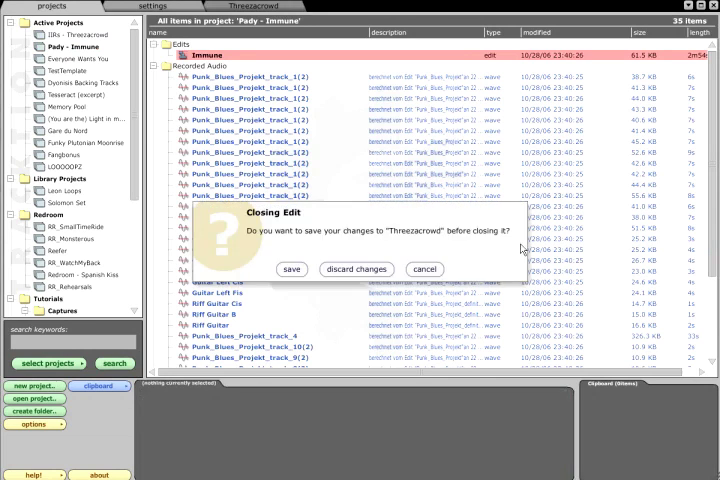
mouse_move(424, 269)
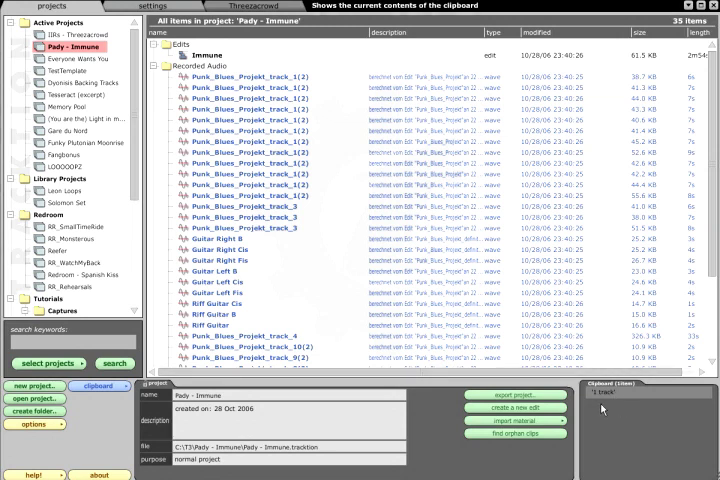
mouse_move(595, 409)
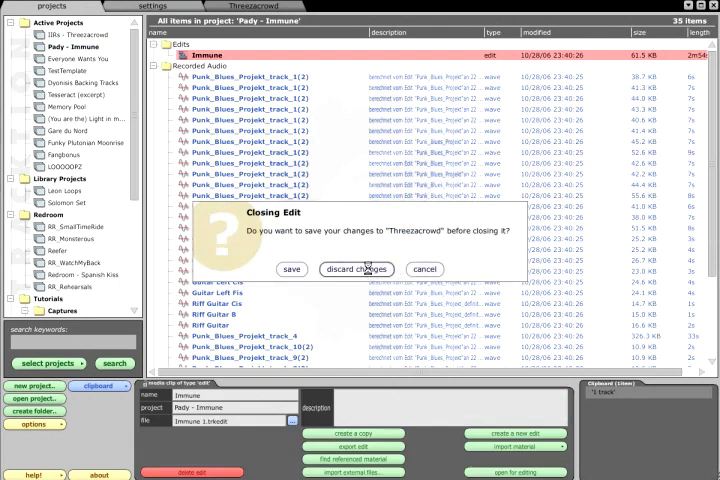
click(356, 268)
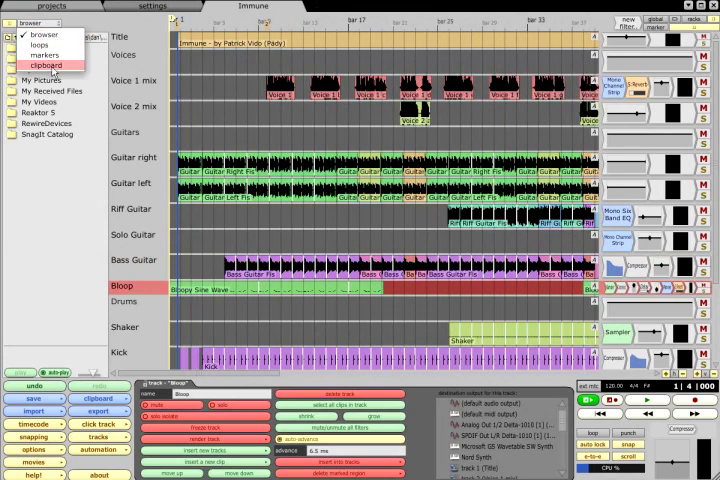
Show the clipboard contents in the side panel, then go back to the projects screen
click(45, 65)
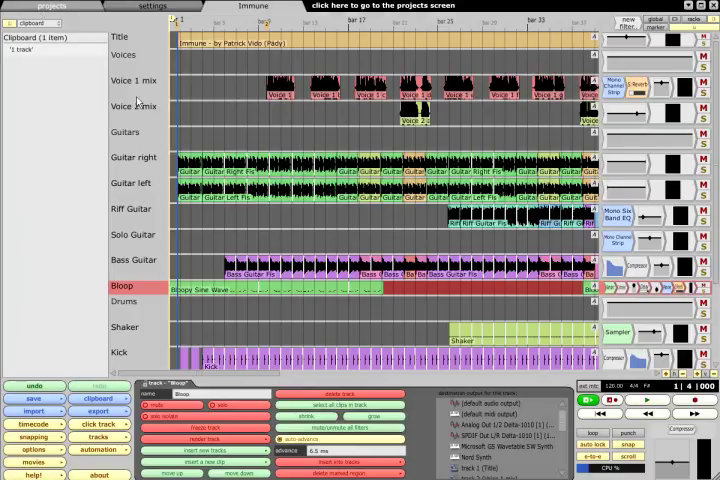
click(50, 6)
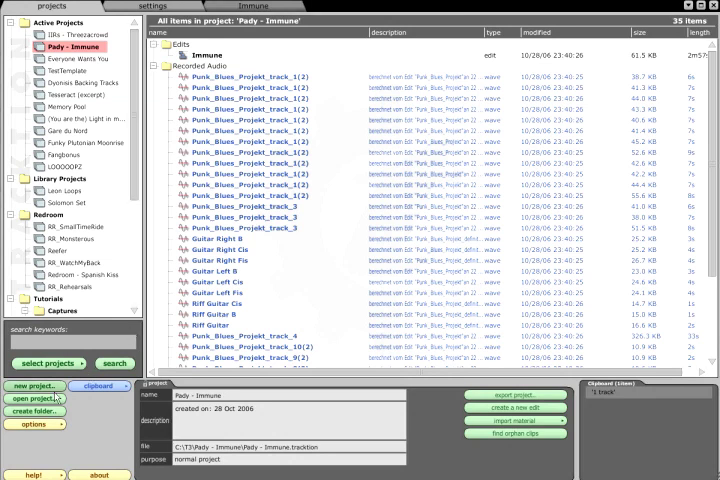
mouse_move(35, 387)
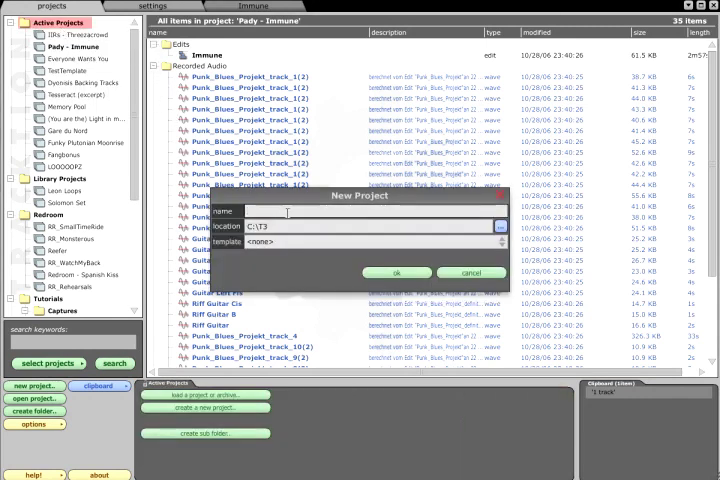
Create a project named 'My New Song' in C:\T3
text(My New Song)
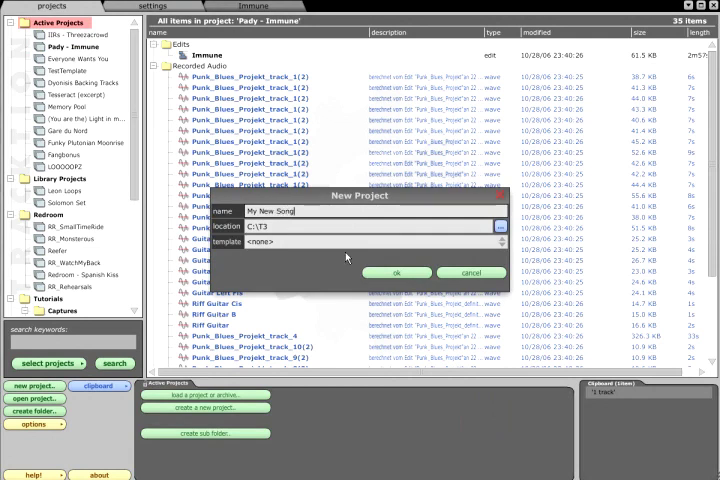
mouse_move(501, 228)
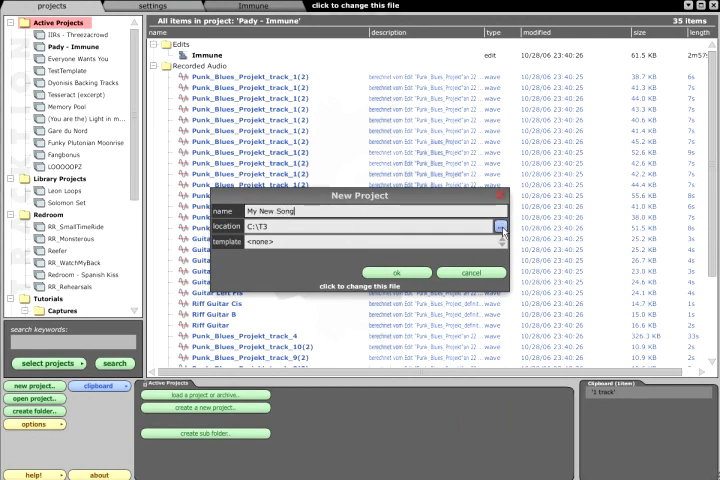
click(499, 229)
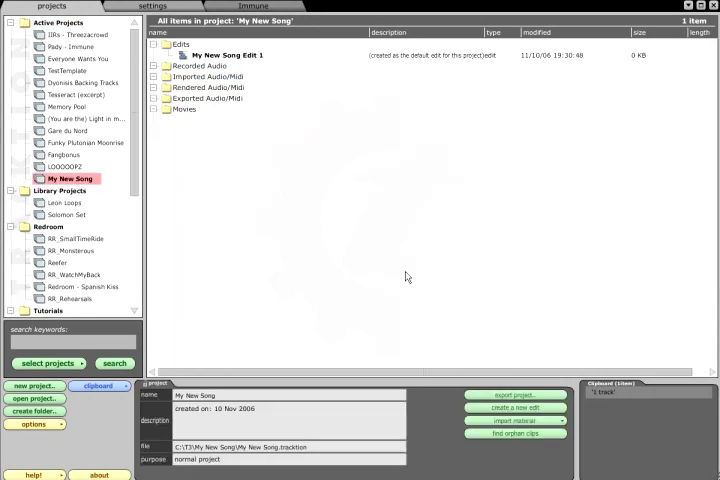
Select My New Song's default edit and create two more new edits
click(240, 55)
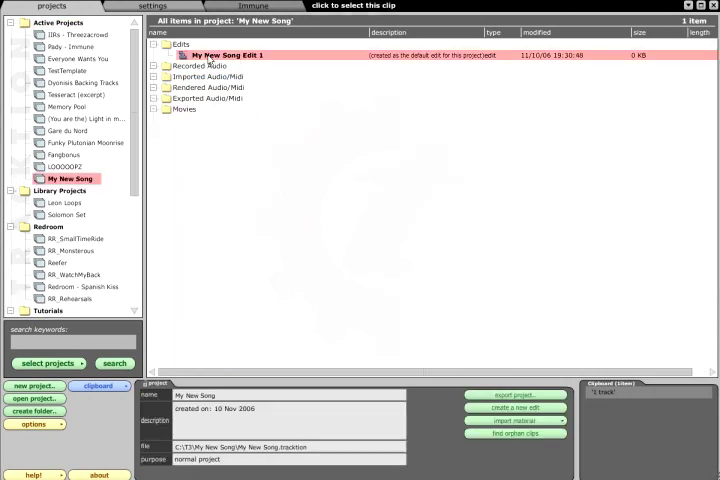
click(515, 406)
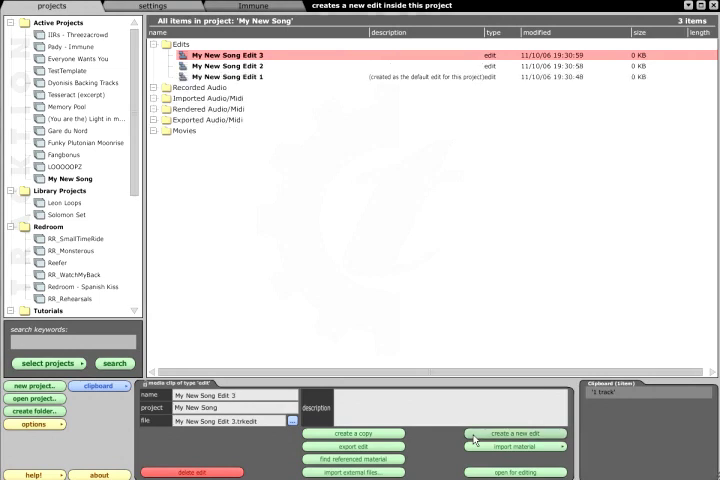
click(514, 433)
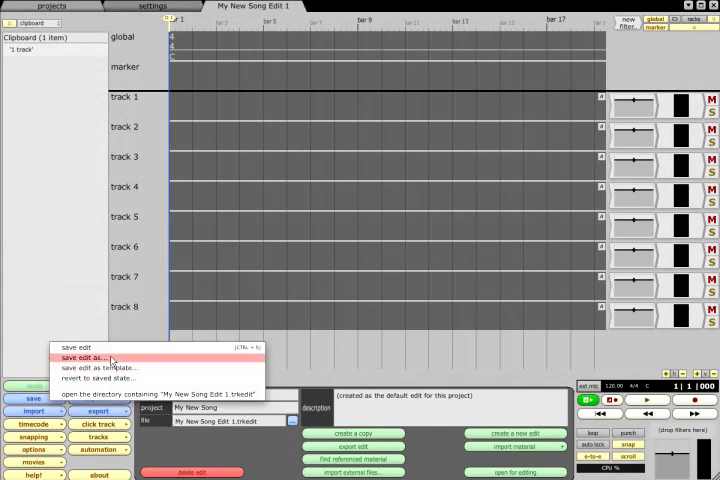
Save the edit as 'My New Song remix'
click(85, 357)
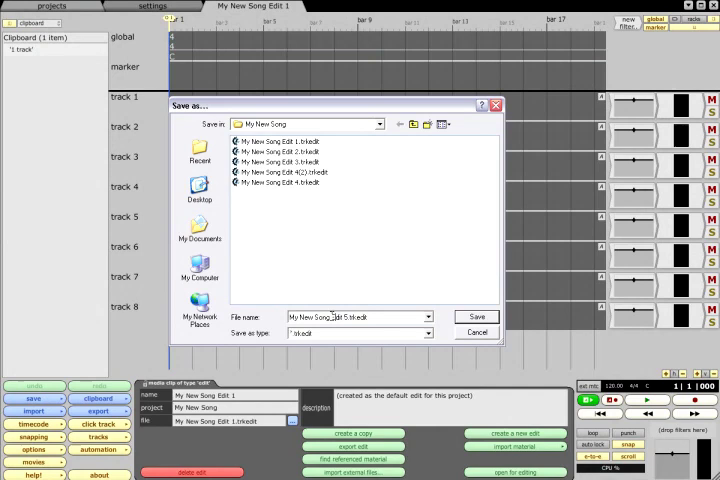
text(My New Song remi)
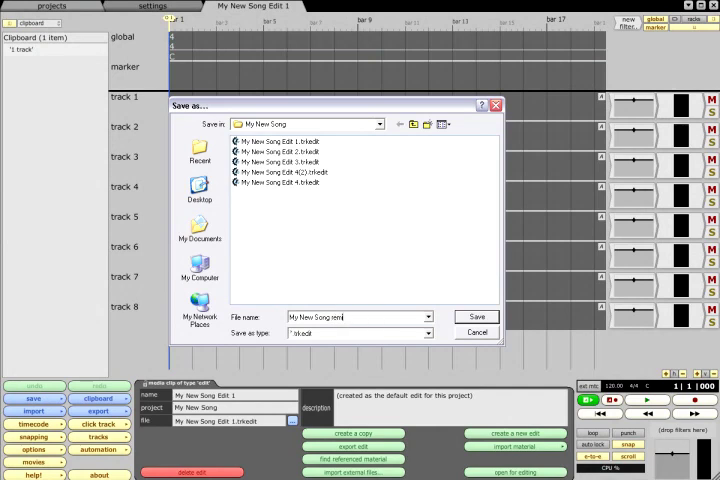
click(477, 317)
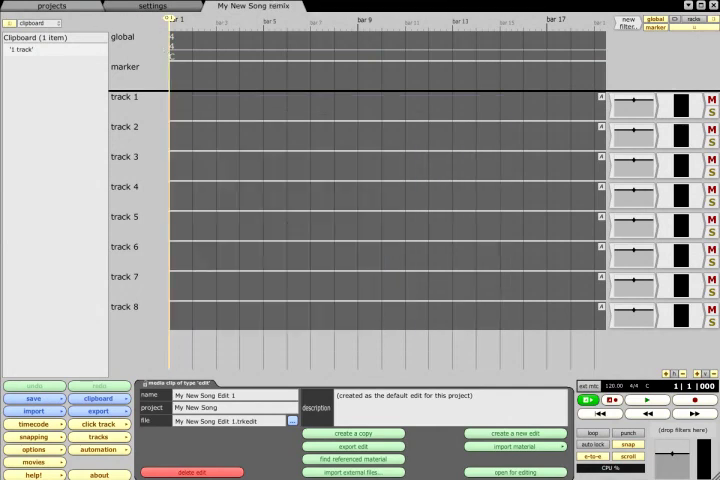
Save a second copy of the edit, 'My New Song remix 2'
click(33, 399)
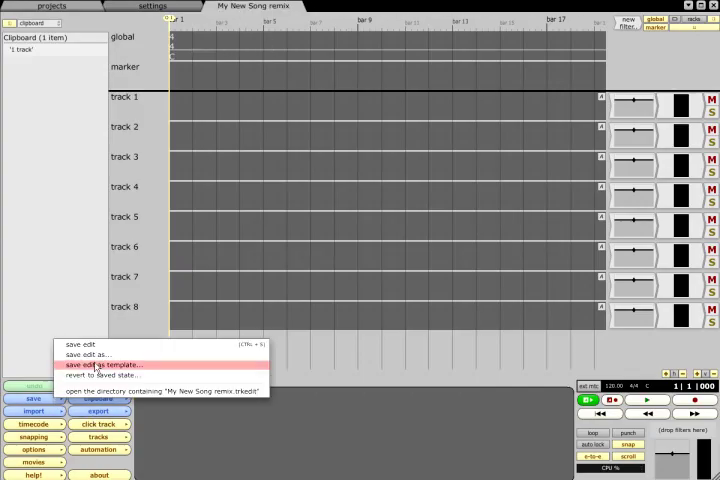
click(82, 354)
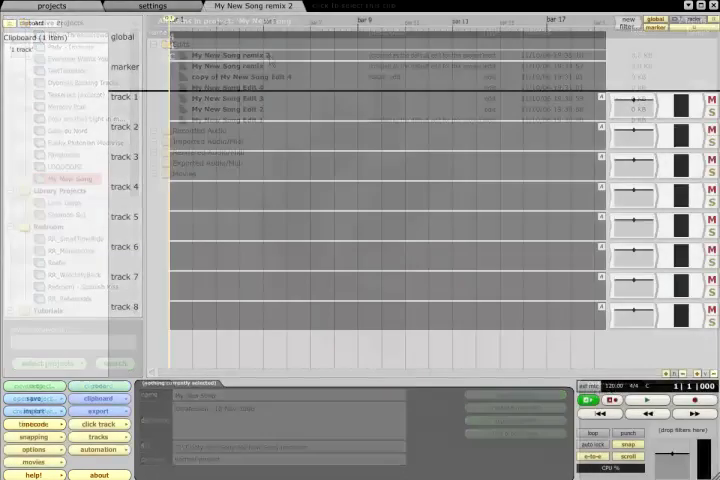
click(33, 398)
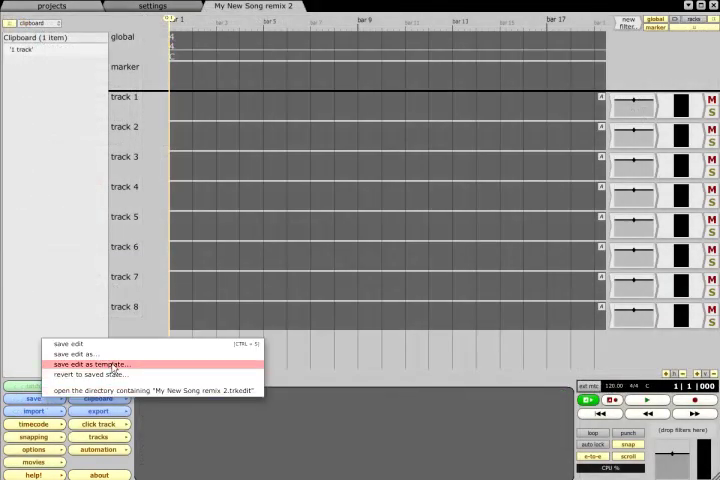
click(90, 364)
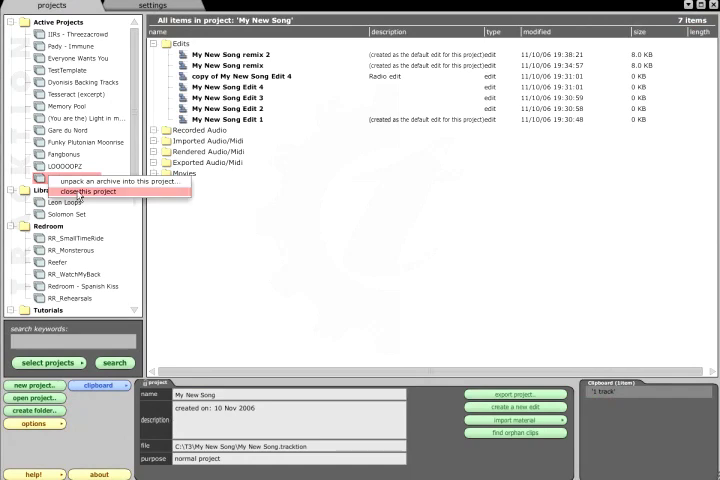
Close the My New Song project and reload it from its folder
click(110, 190)
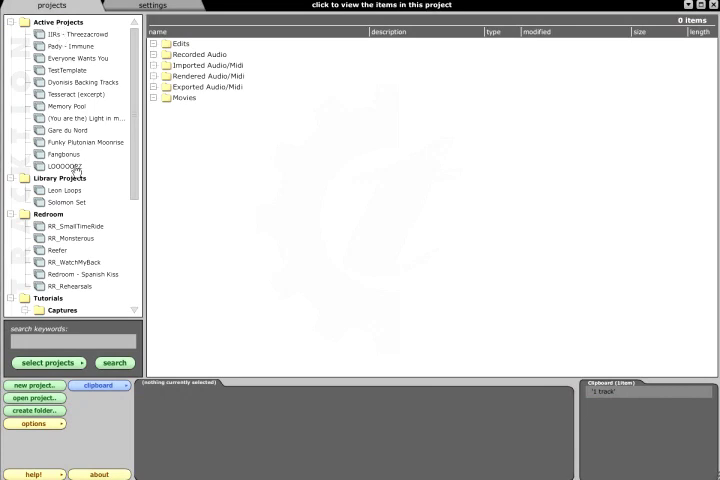
click(35, 398)
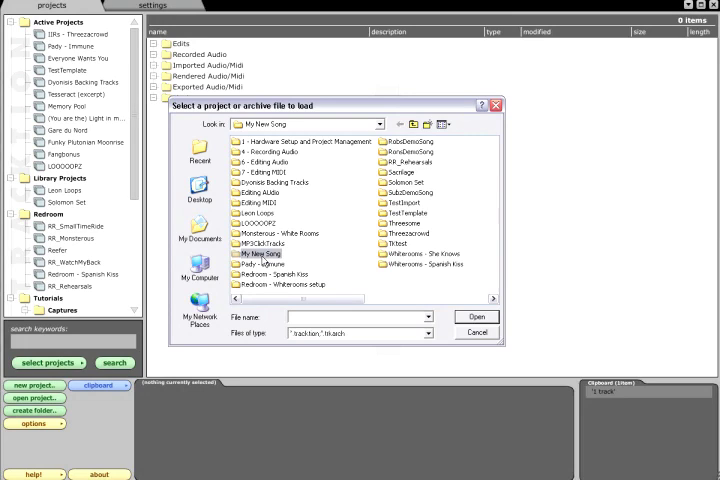
click(476, 332)
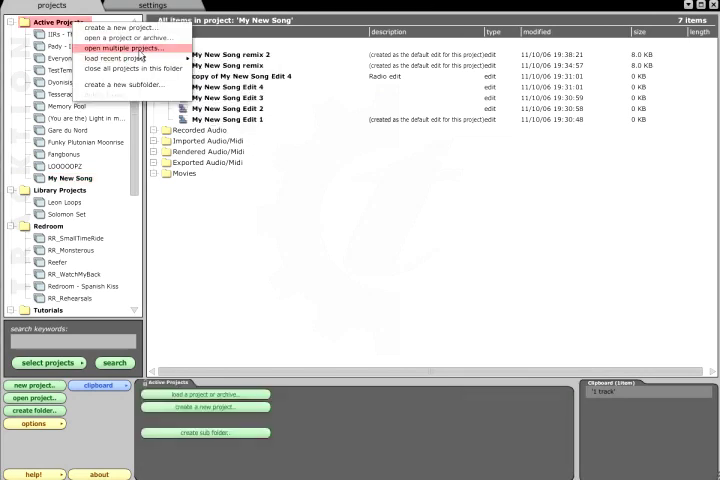
click(119, 48)
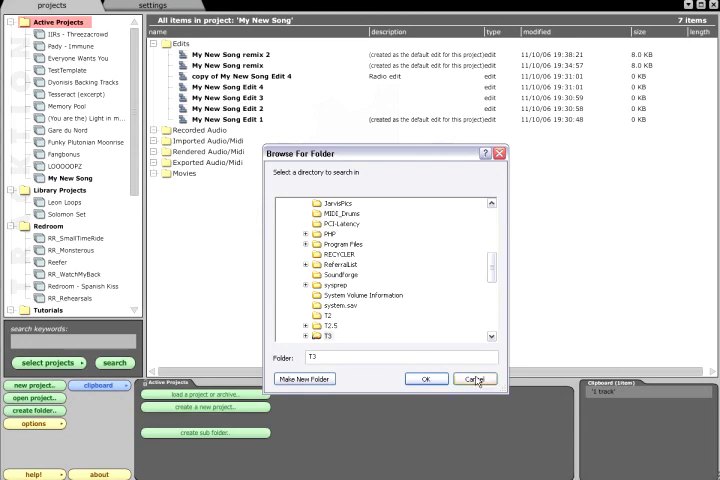
Cancel folder browsing and create a project folder named 'Live recordings'
click(474, 379)
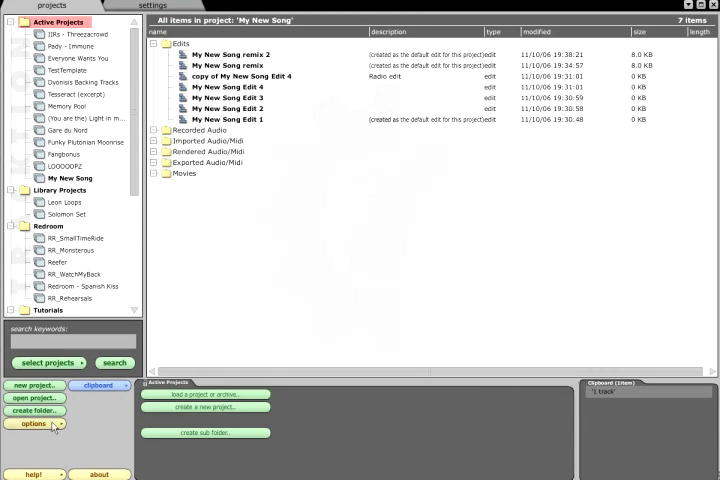
click(35, 410)
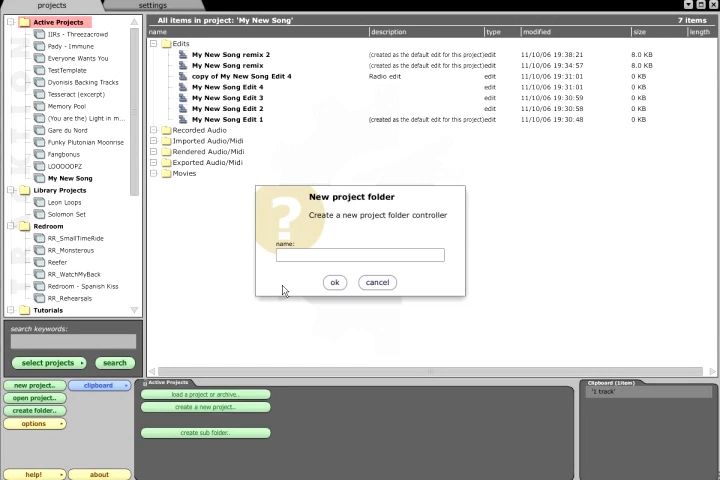
text(Lil)
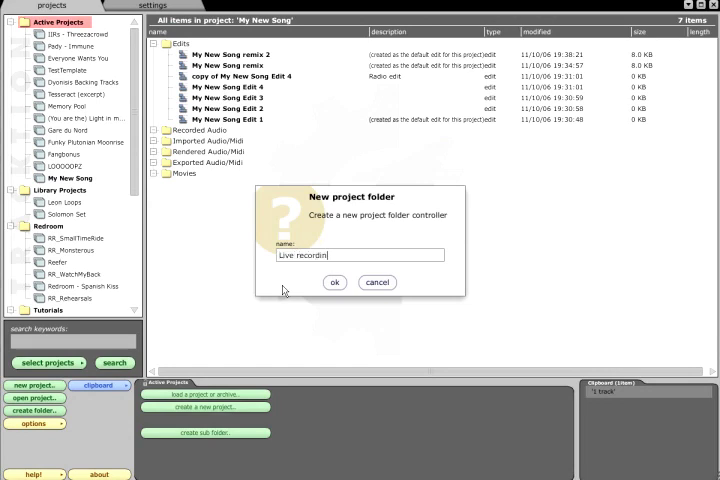
click(377, 282)
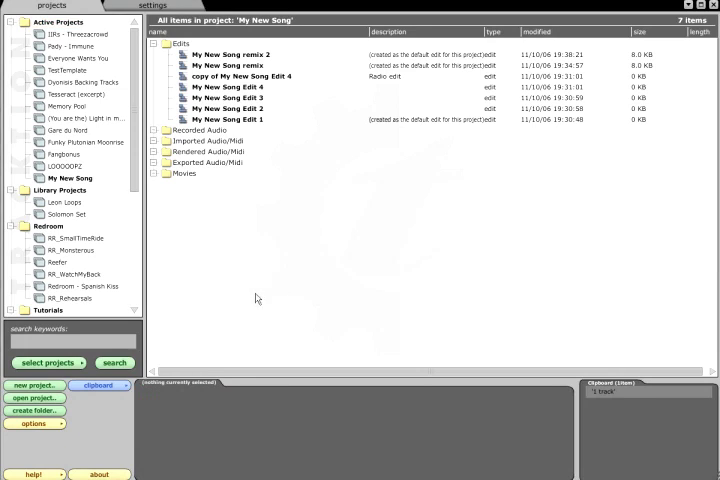
Create a subfolder inside Live recordings and select it
scroll(down, 3)
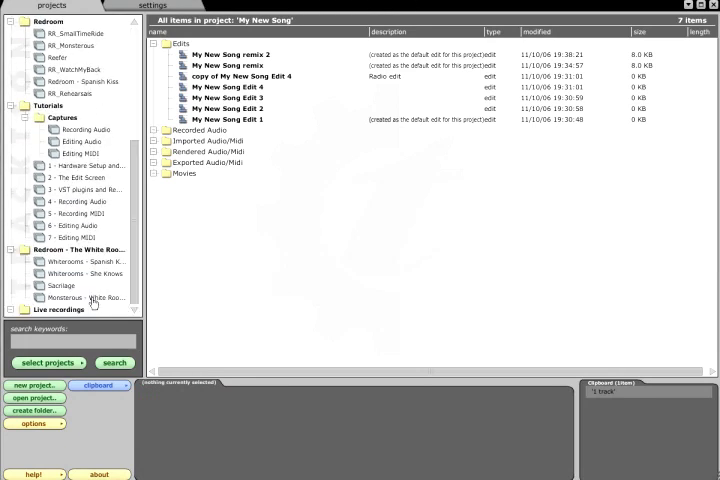
click(57, 309)
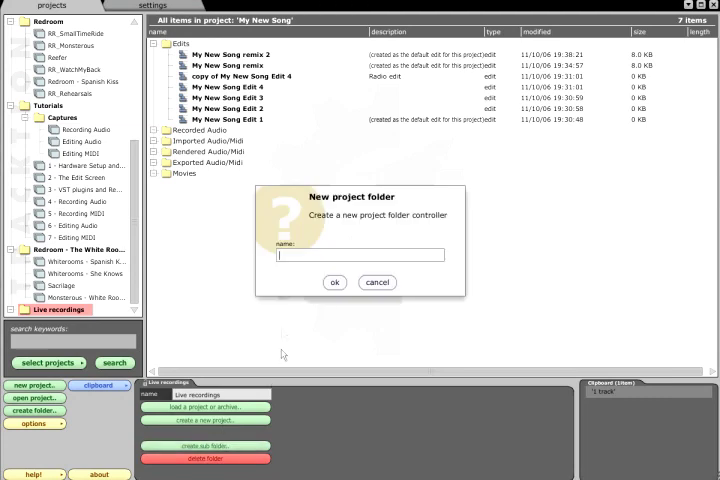
click(377, 282)
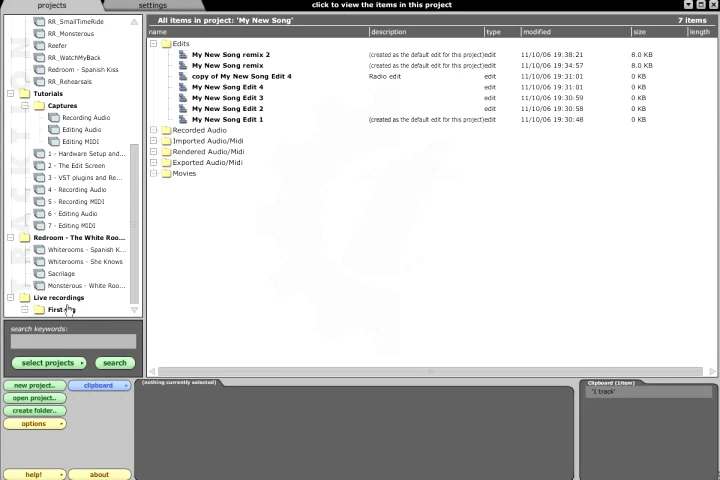
click(72, 301)
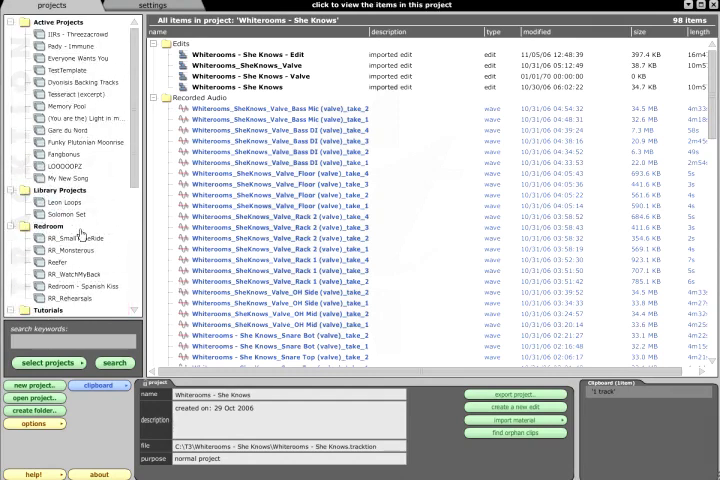
Export IIRs - Threezacrowd as files in a directory into the Archived folder
click(75, 33)
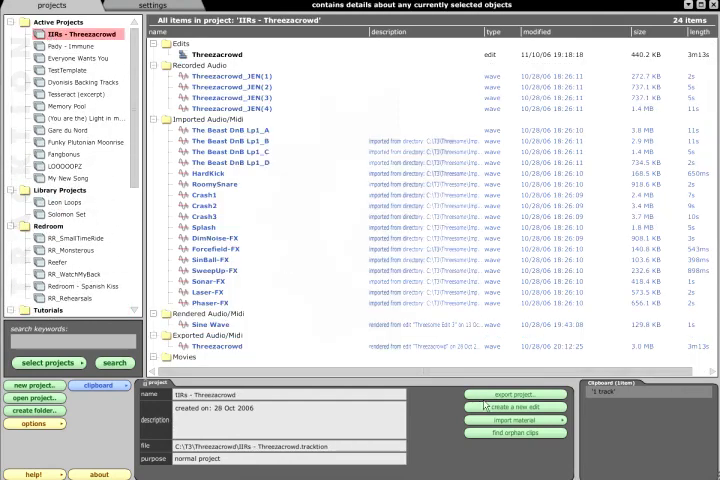
click(514, 394)
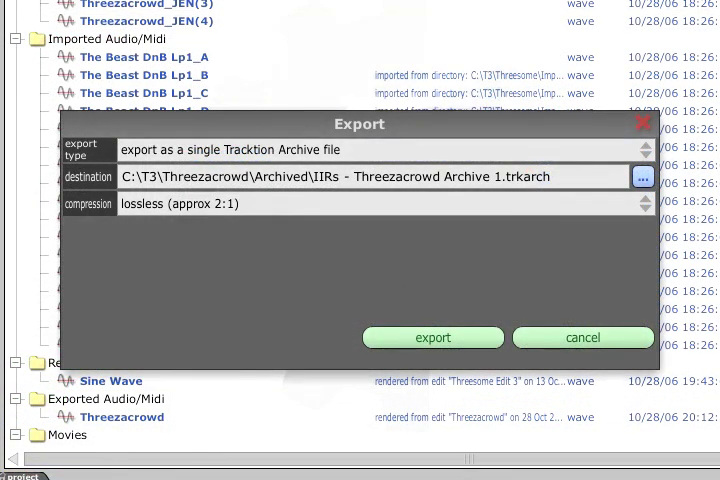
mouse_move(410, 254)
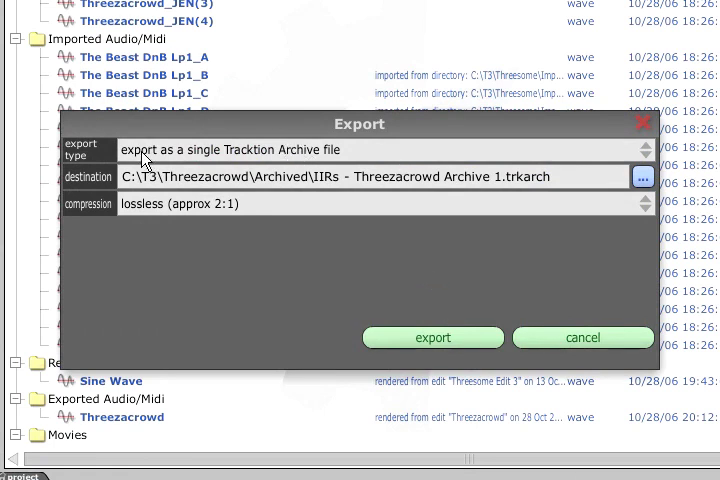
click(382, 203)
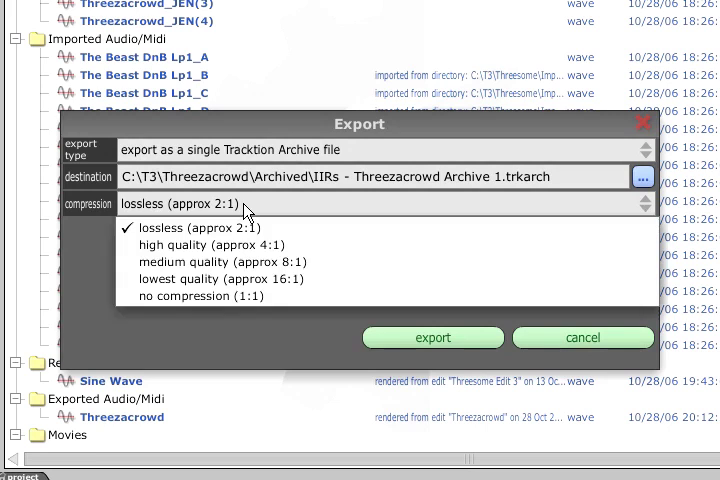
mouse_move(320, 267)
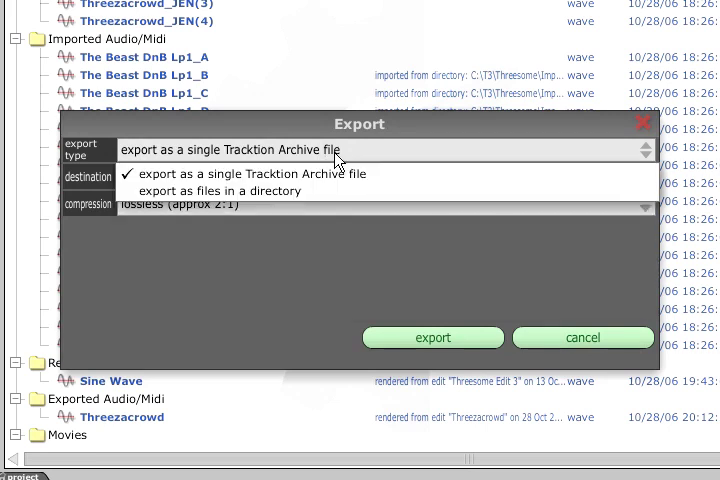
mouse_move(220, 190)
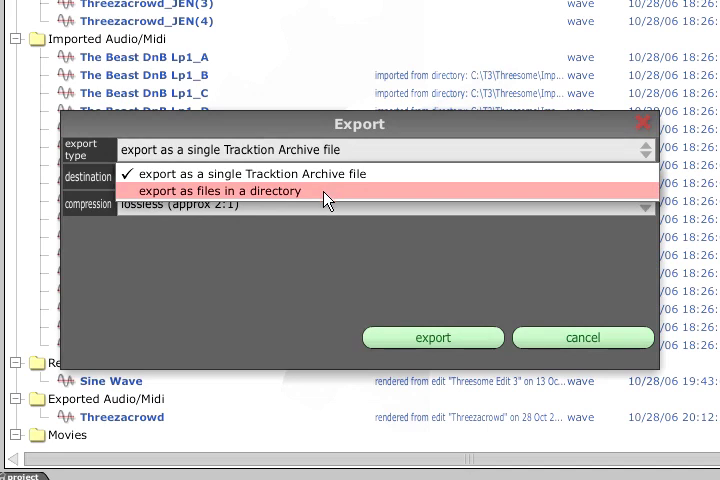
click(220, 190)
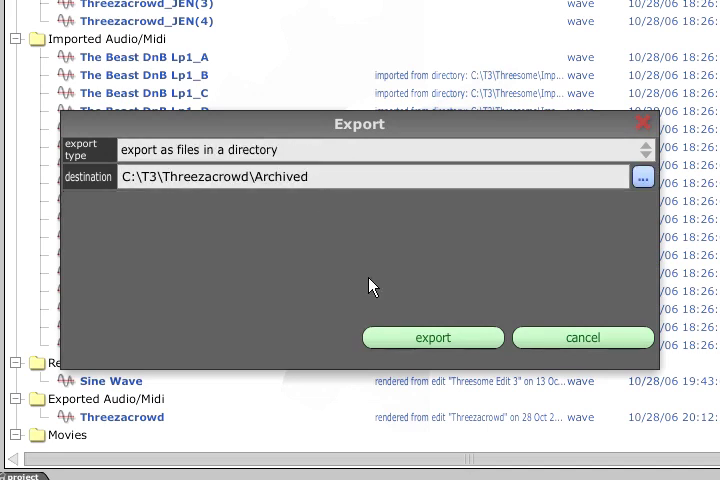
click(642, 176)
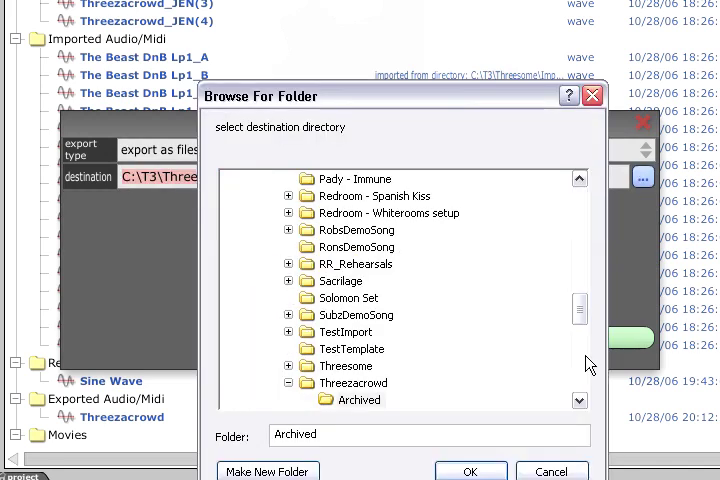
click(470, 470)
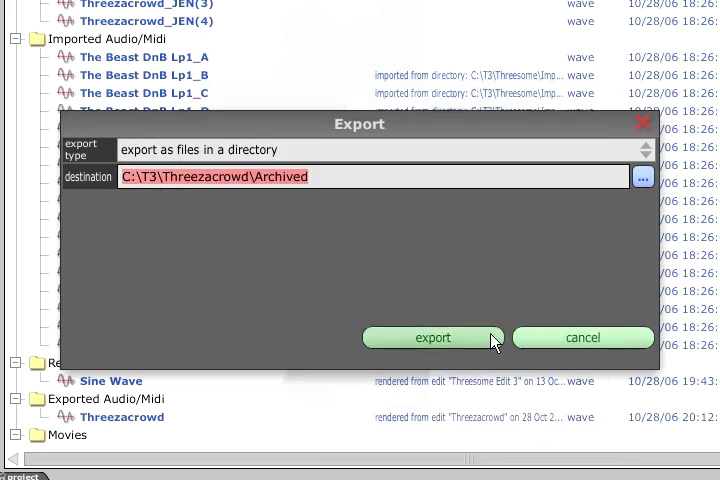
click(433, 337)
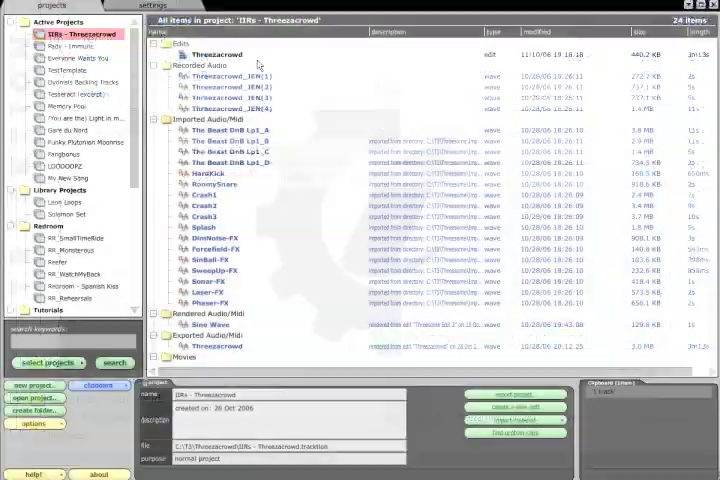
Archive the Threezacrowd edit with 5-second handles, excluding library files
click(216, 54)
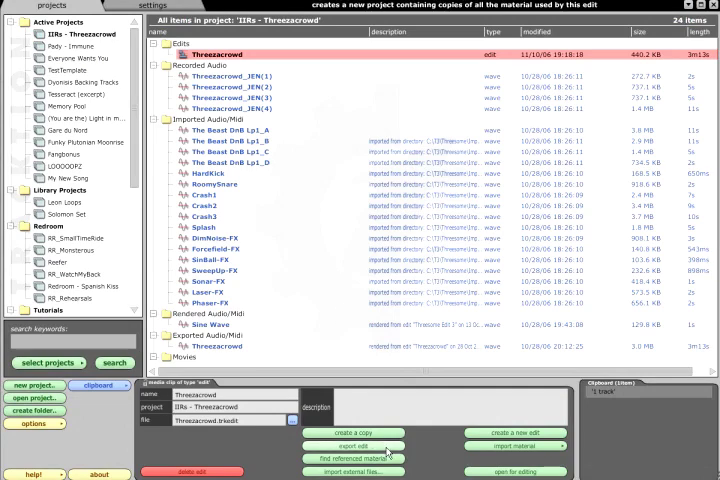
click(354, 447)
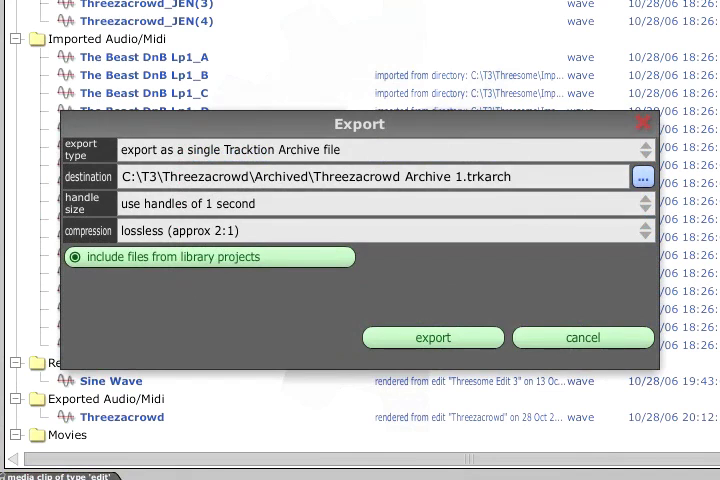
mouse_move(615, 159)
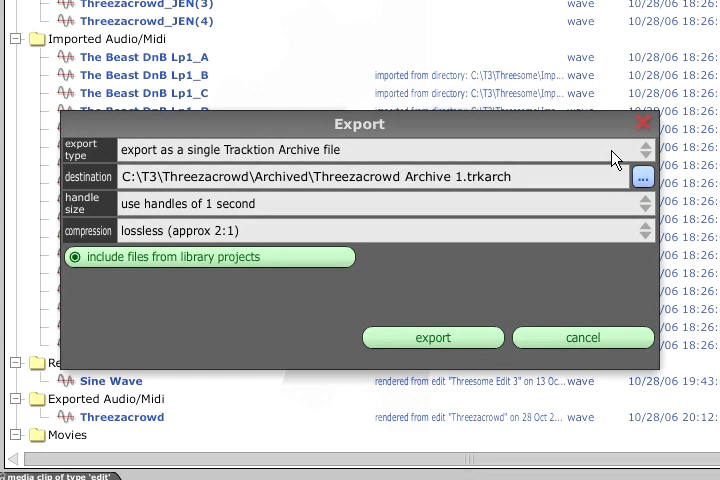
mouse_move(540, 213)
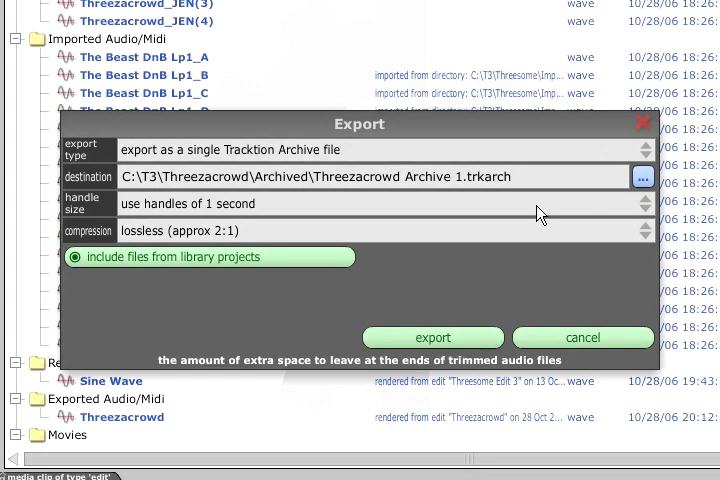
click(380, 203)
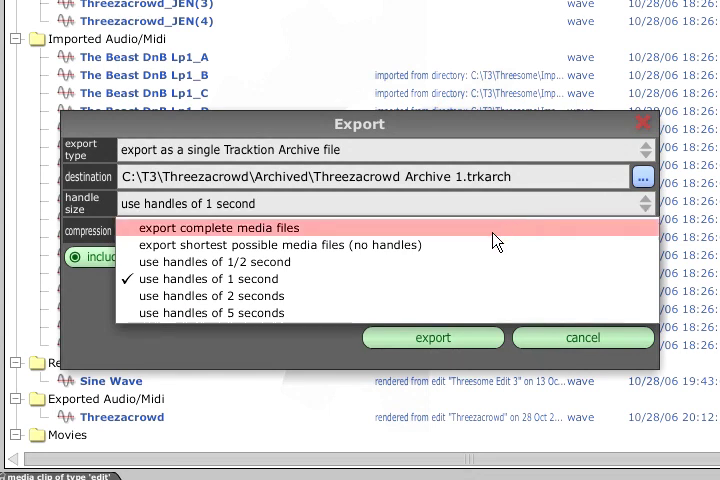
mouse_move(450, 245)
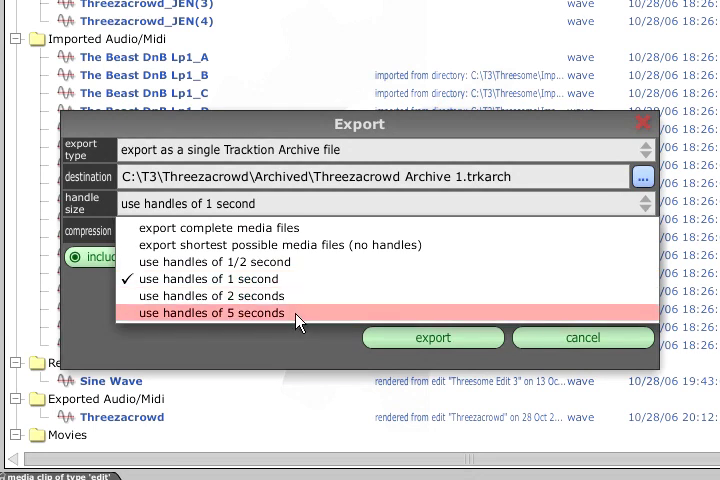
click(210, 313)
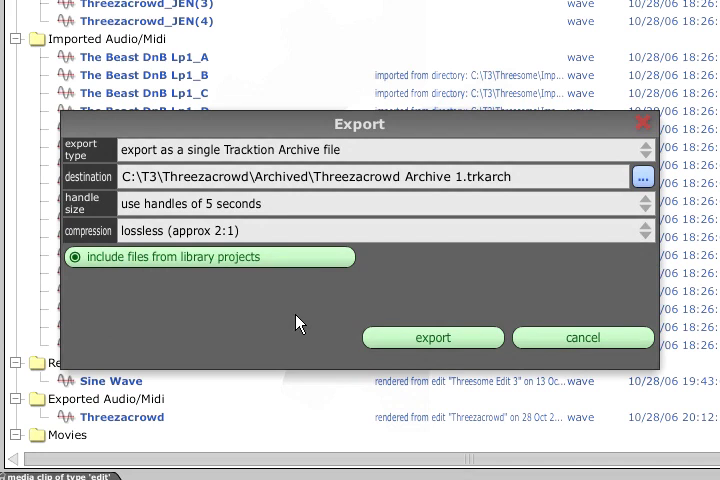
mouse_move(178, 263)
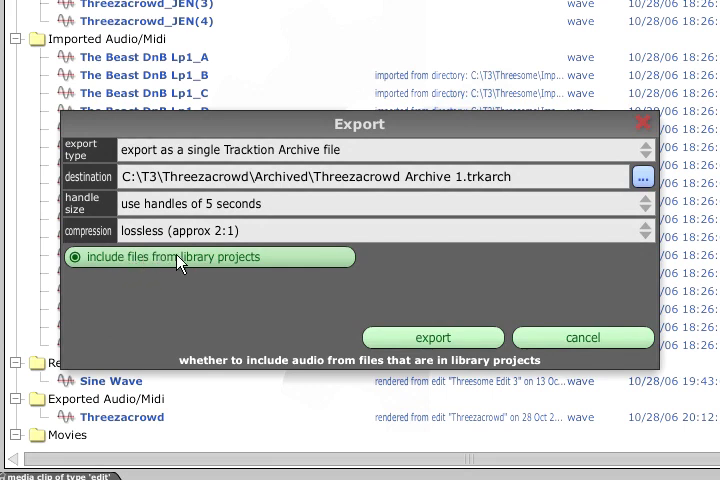
mouse_move(293, 267)
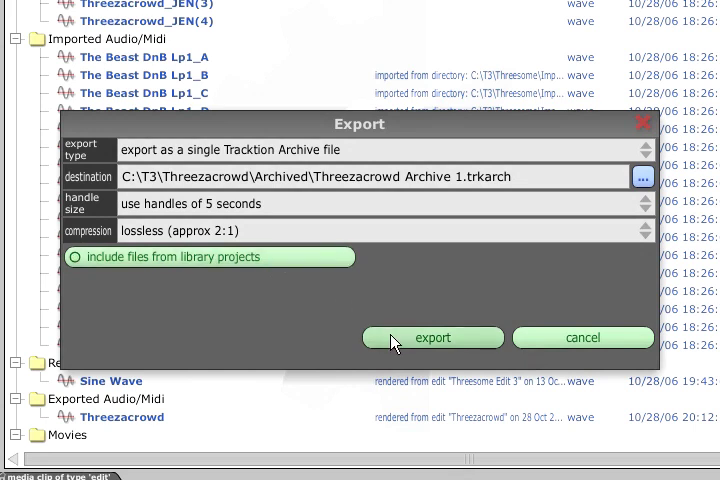
click(433, 337)
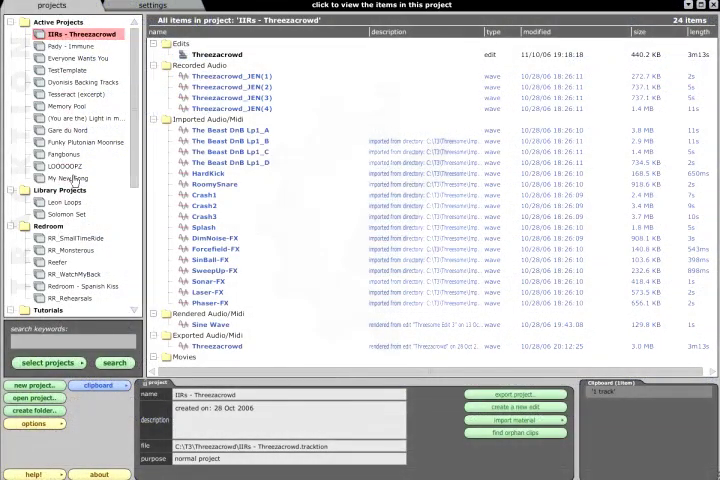
Select the My New Song project, begin an archive import, then cancel it
click(66, 178)
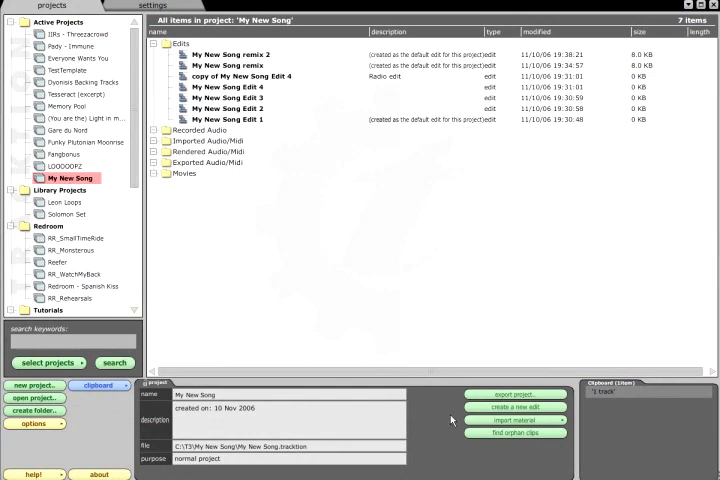
mouse_move(515, 420)
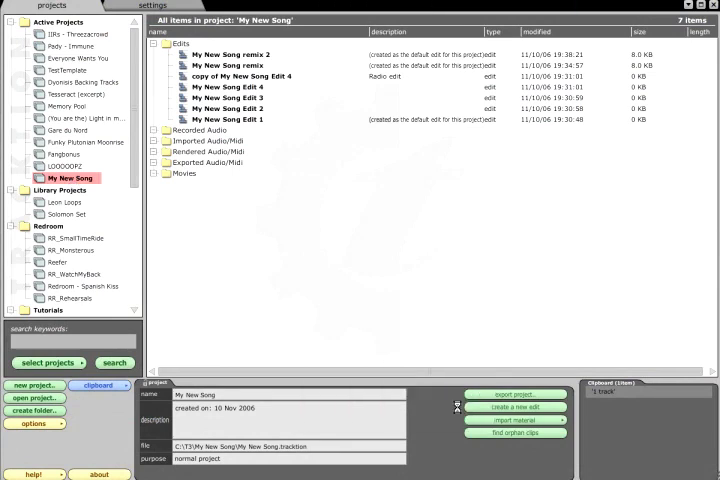
click(515, 422)
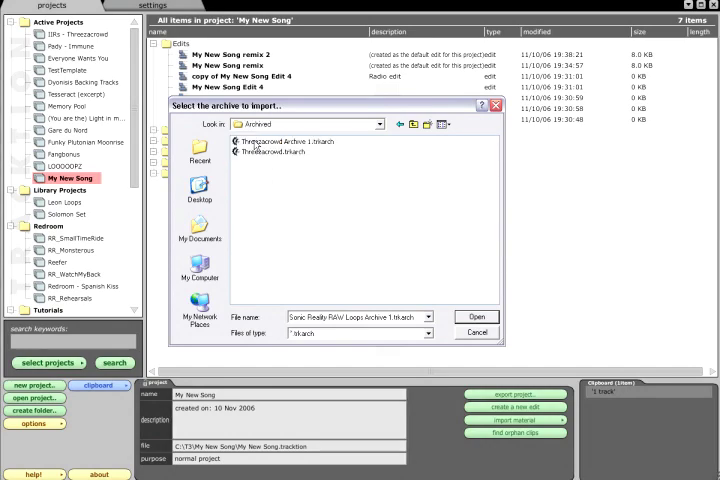
click(477, 317)
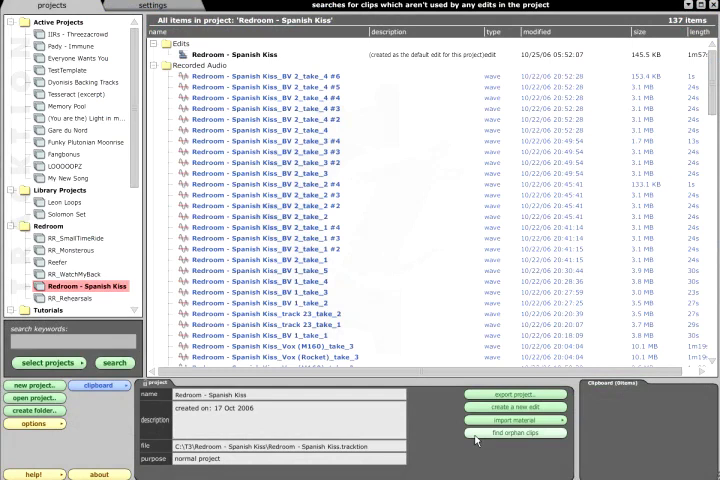
Find the 107 orphan clips in Redroom - Spanish Kiss, then find the edit's referenced material
click(514, 433)
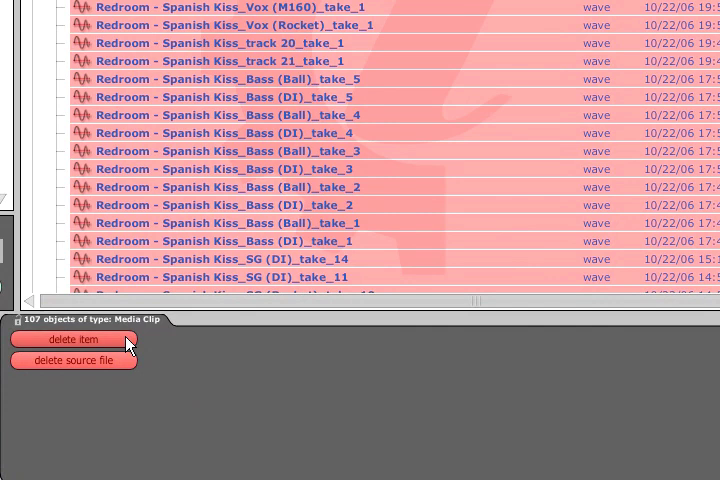
mouse_move(126, 370)
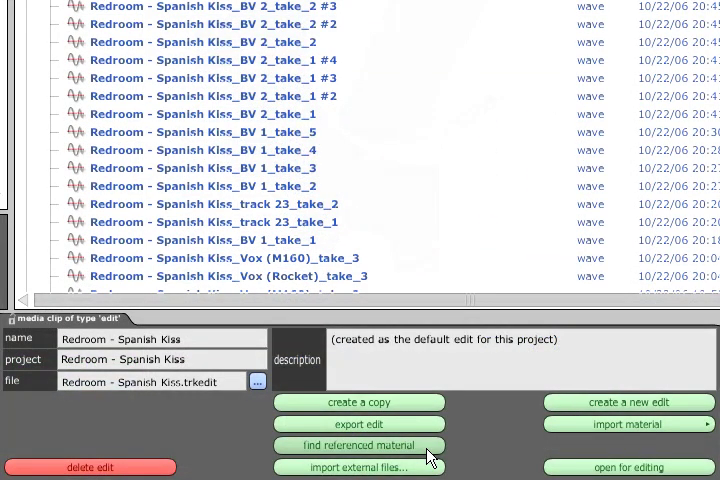
click(357, 445)
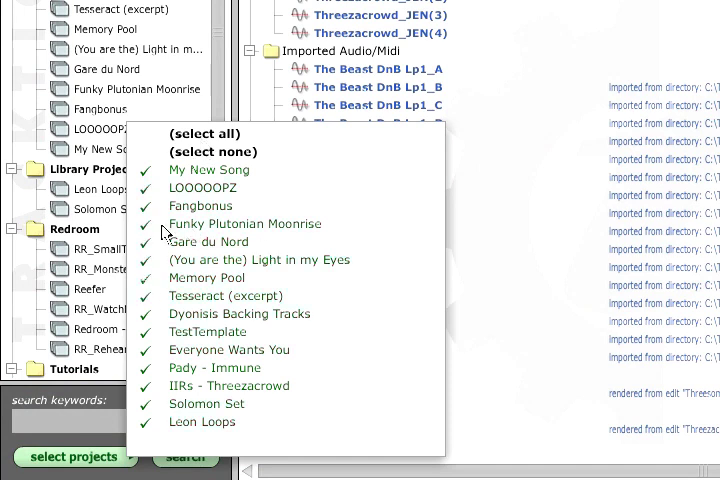
Enter 'gl' while choosing projects to show IIRs - Threezacrowd's 24 items
text(gl)
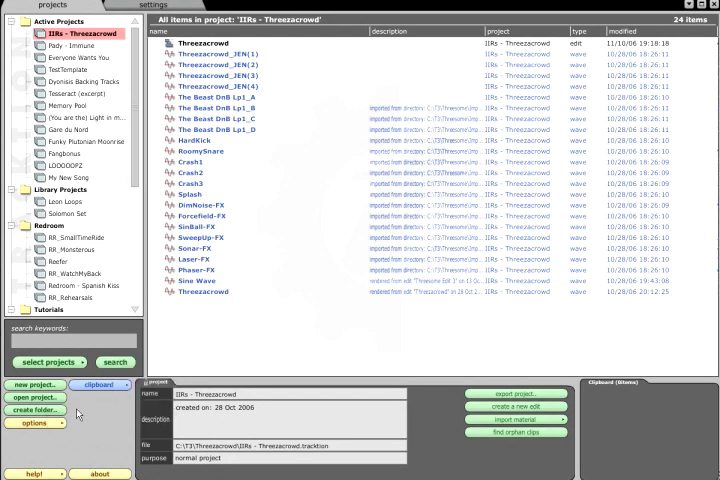
Group items into folders, sort by modified date, and rename the Crash1 clip to 'Cymbal 1'
click(576, 31)
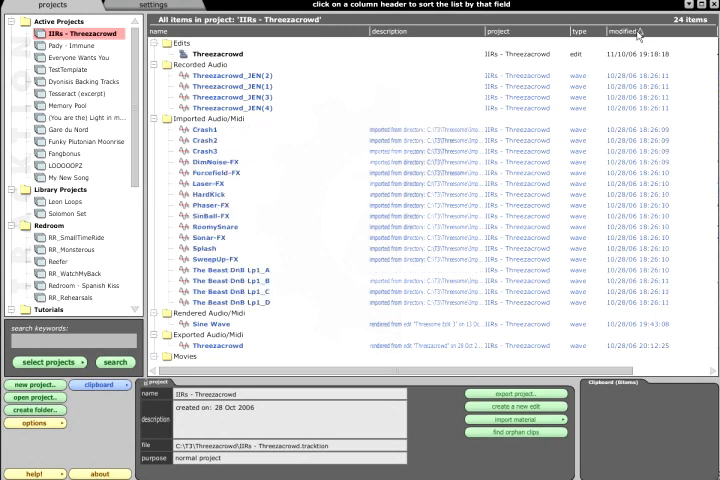
click(620, 31)
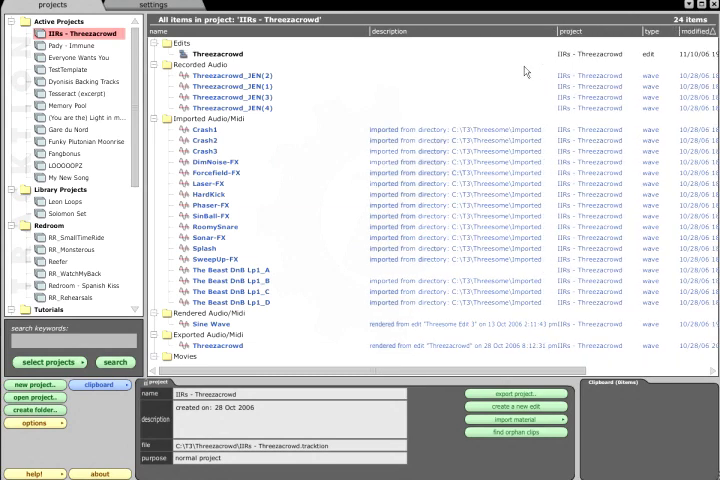
click(205, 130)
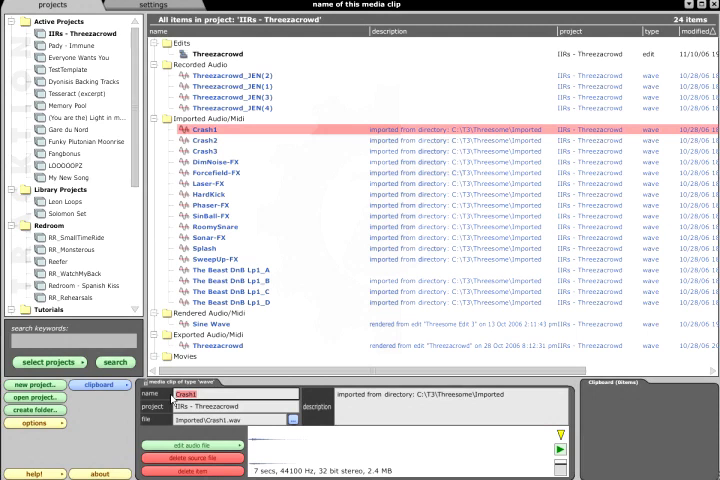
text(Cymbal)
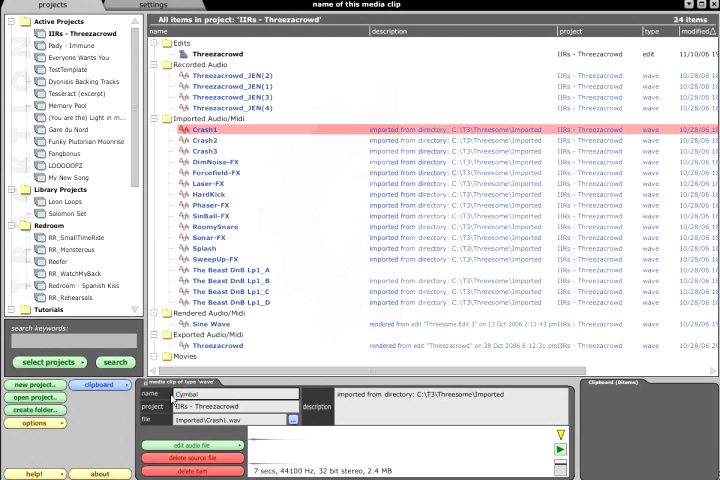
text(Cymbal 1)
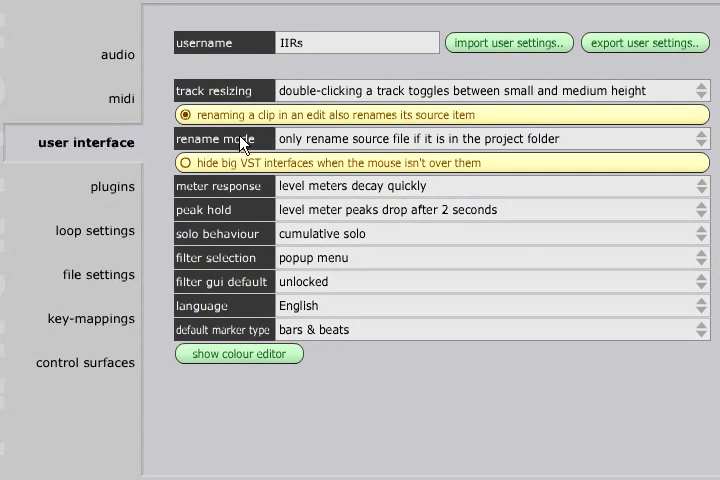
mouse_move(455, 147)
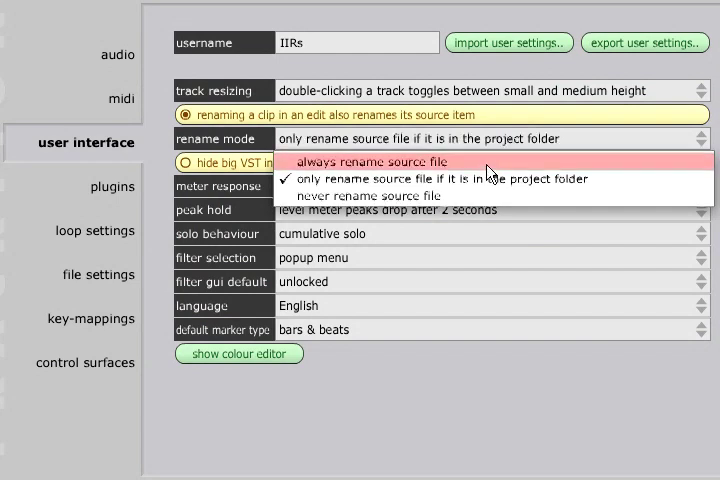
Set rename mode to always rename source file, then rename Crash 1 to 'Cymbal 1'
click(369, 162)
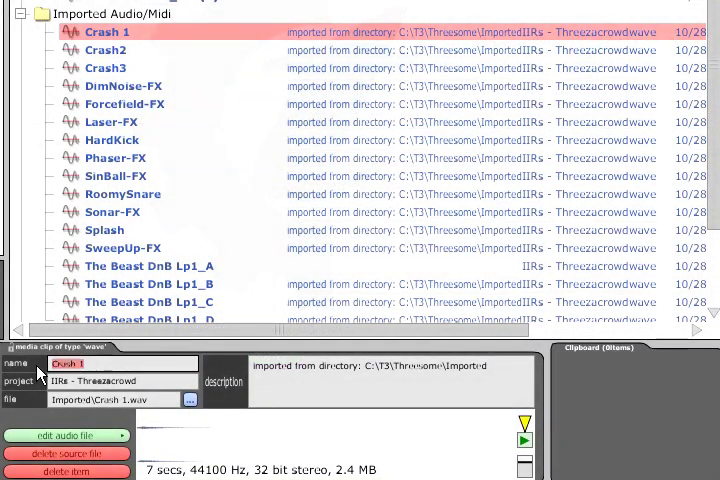
text(Cymbal 1)
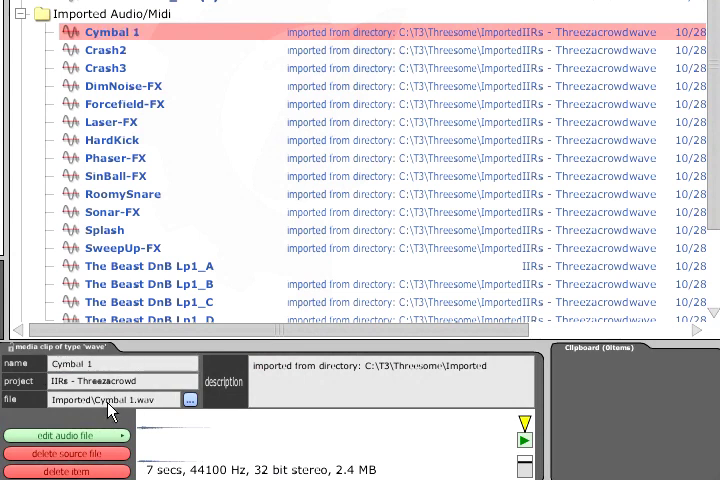
mouse_move(160, 415)
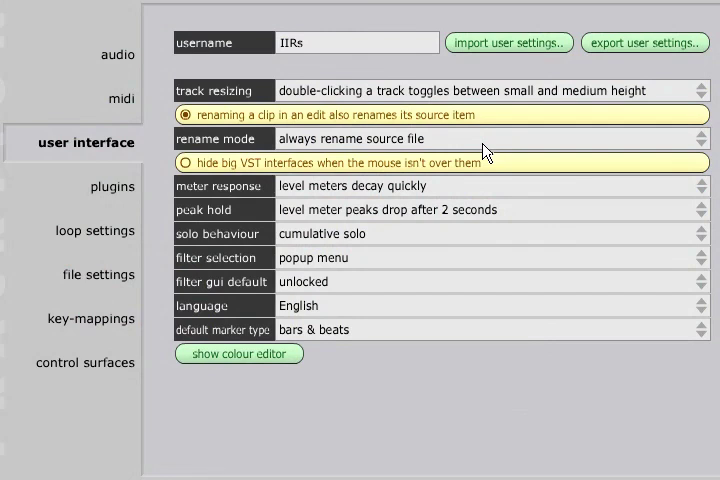
mouse_move(485, 145)
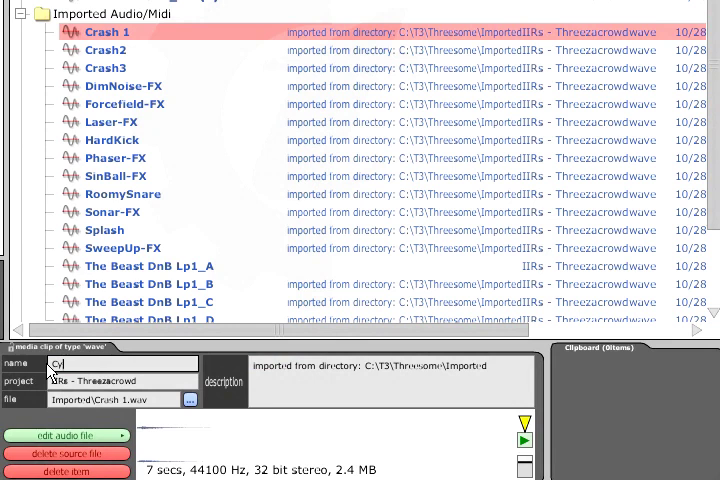
text(Cymbal 1)
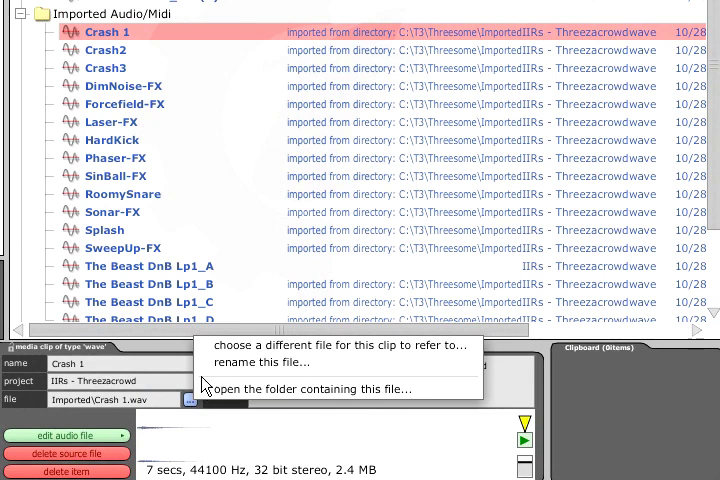
mouse_move(340, 345)
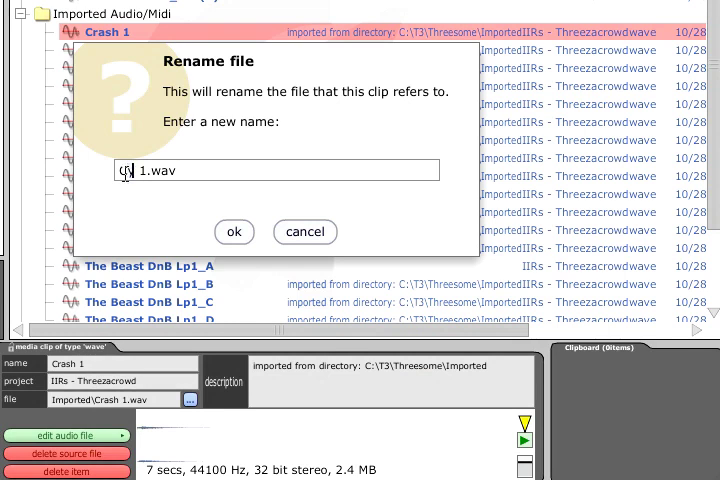
Confirm the new file name Cymbal 1.wav and answer the rename-clip prompt
click(234, 231)
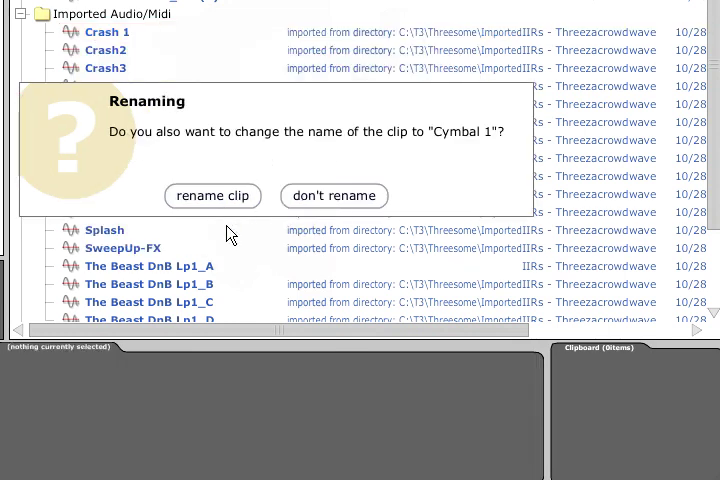
click(212, 195)
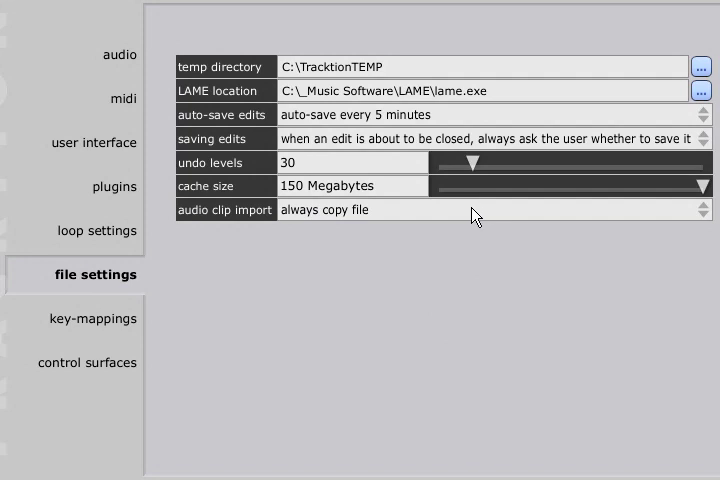
Open the audio clip import copy choices in file settings
click(490, 210)
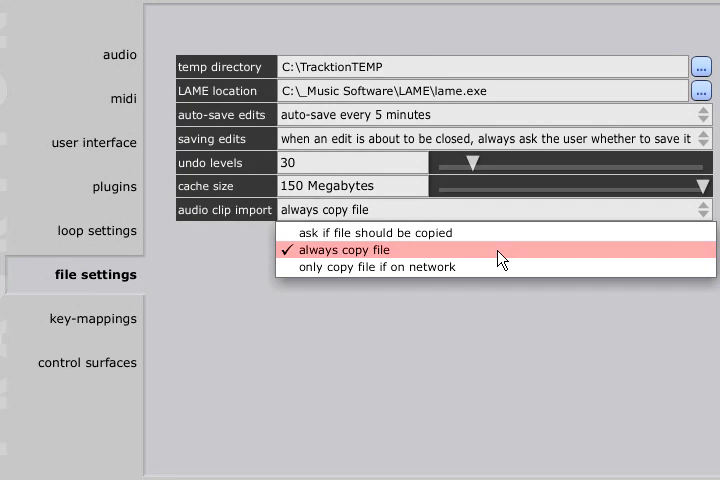
mouse_move(488, 266)
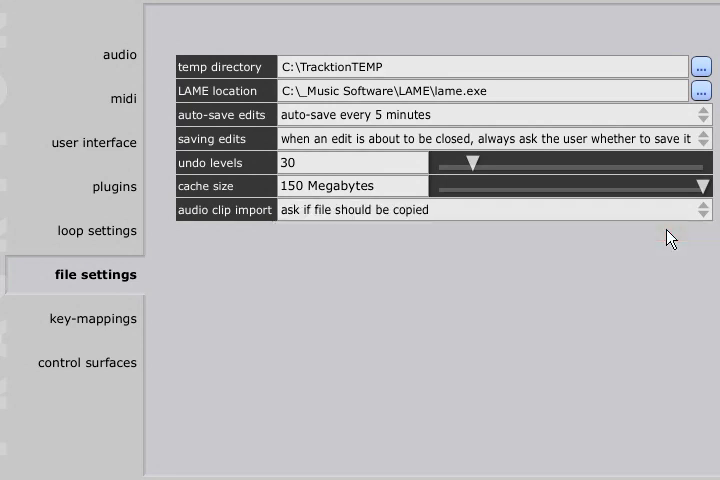
mouse_move(432, 278)
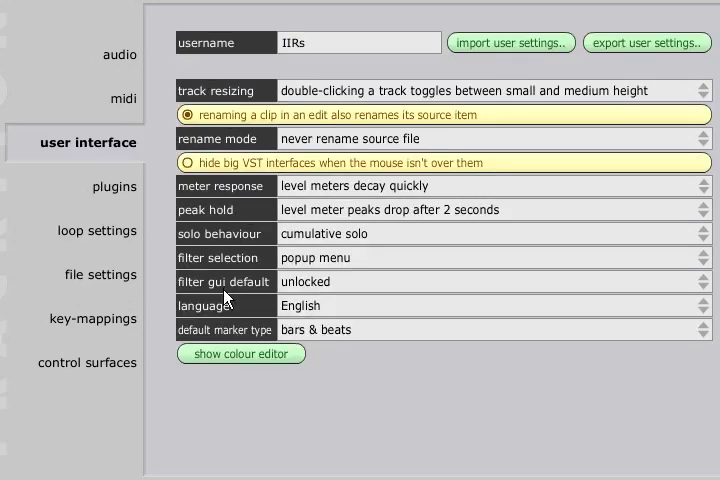
Open the colour editor and browse the preset schemes without choosing one
click(240, 353)
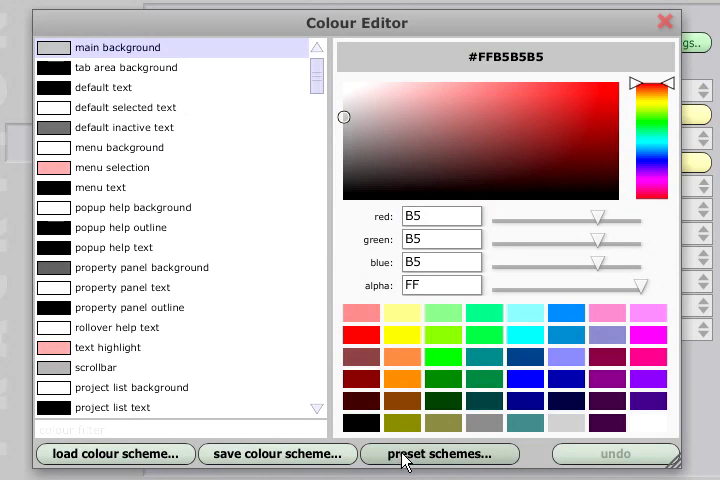
click(439, 454)
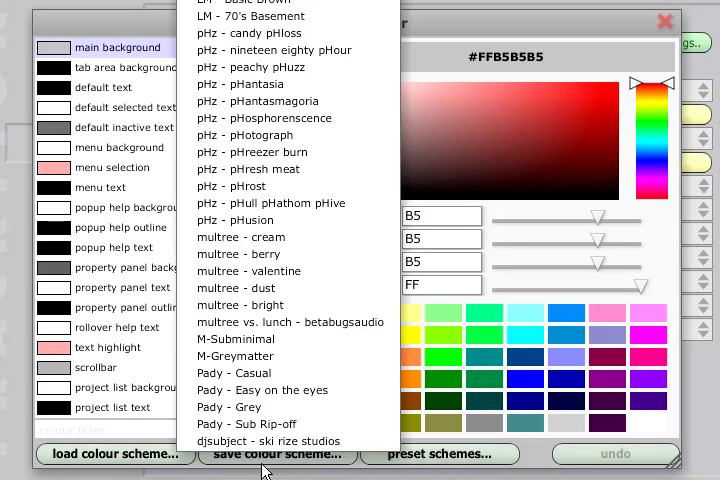
click(114, 453)
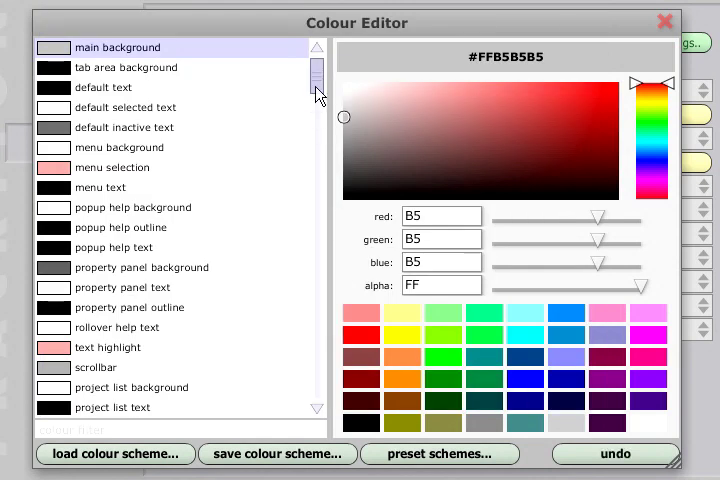
Give the main background lower alpha and a yellowish tint (#71B5B54F)
click(118, 47)
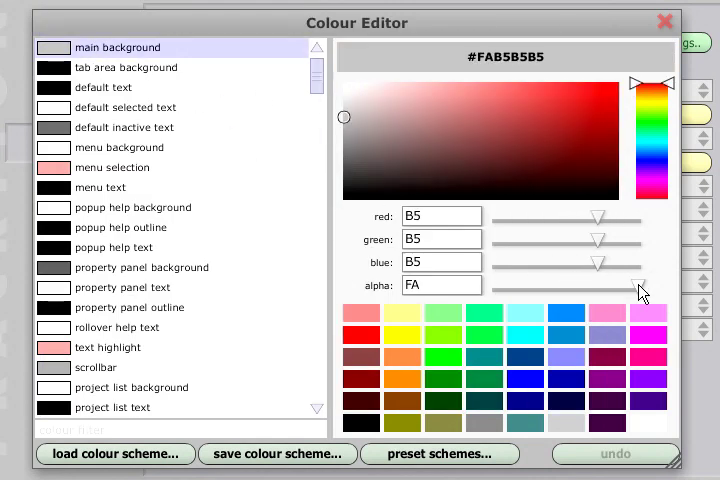
drag(640, 289, 556, 289)
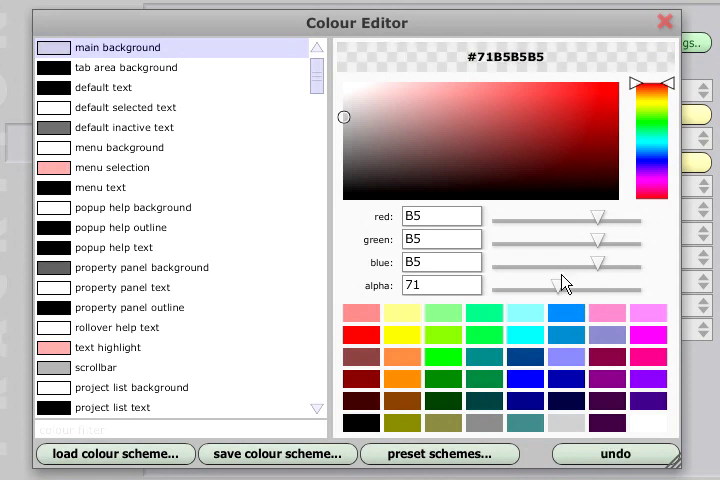
mouse_move(601, 268)
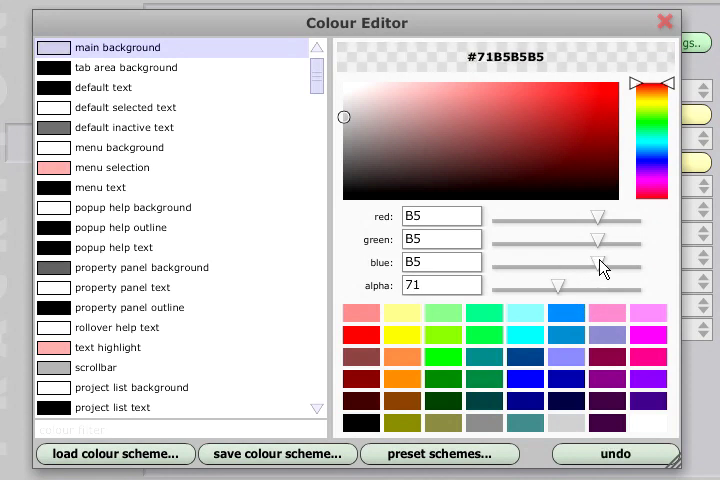
drag(595, 262, 535, 262)
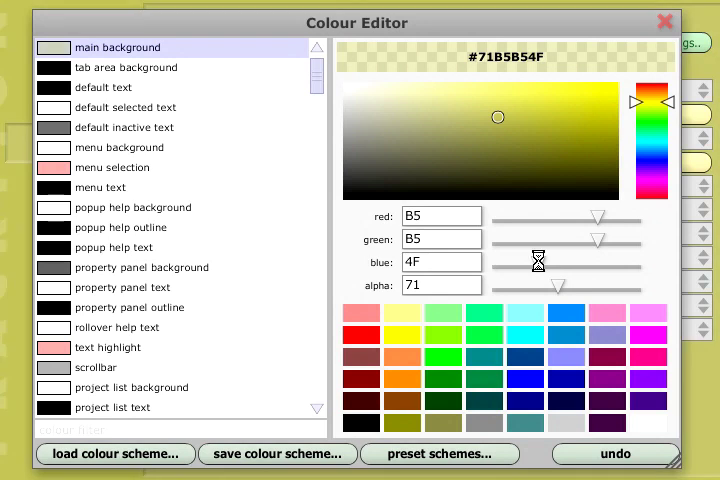